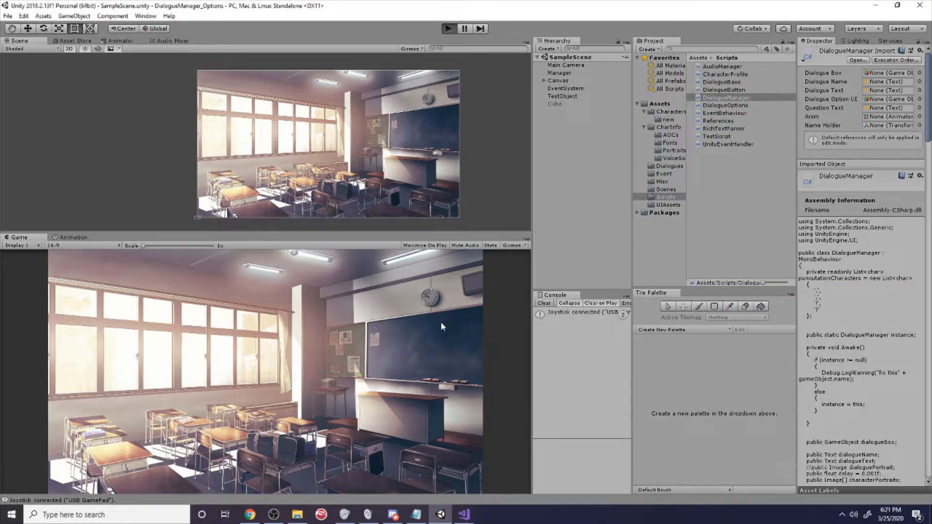
# Run the scene so the four classmates appear with Sam's opening dialogue line
pyautogui.click(449, 28)
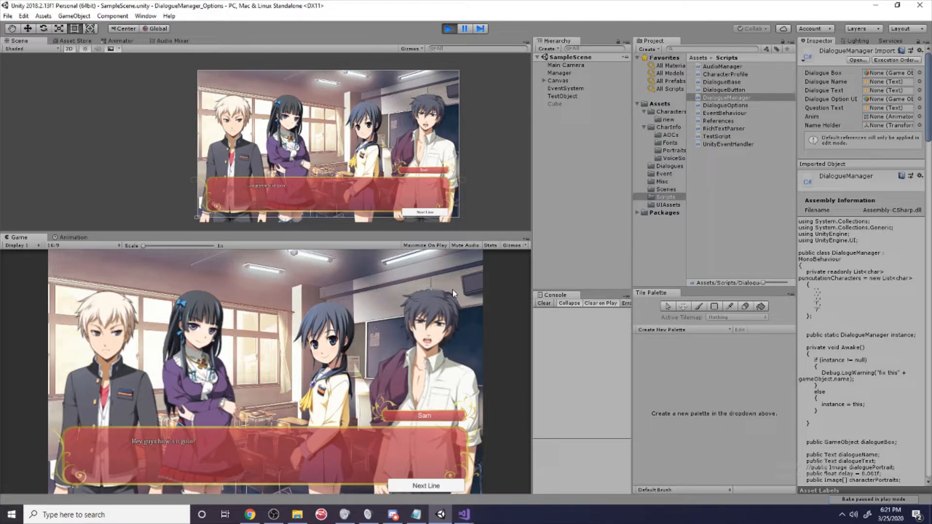
pyautogui.moveTo(416, 290)
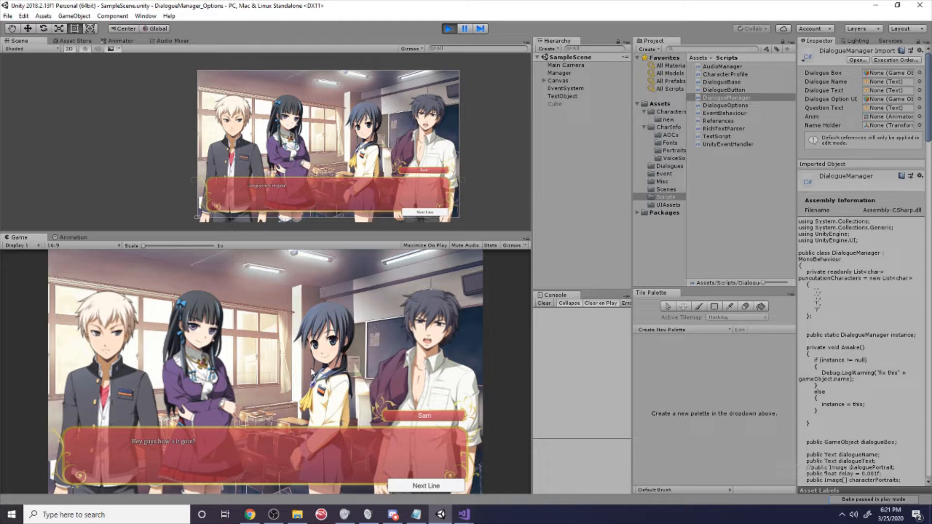
pyautogui.moveTo(445, 398)
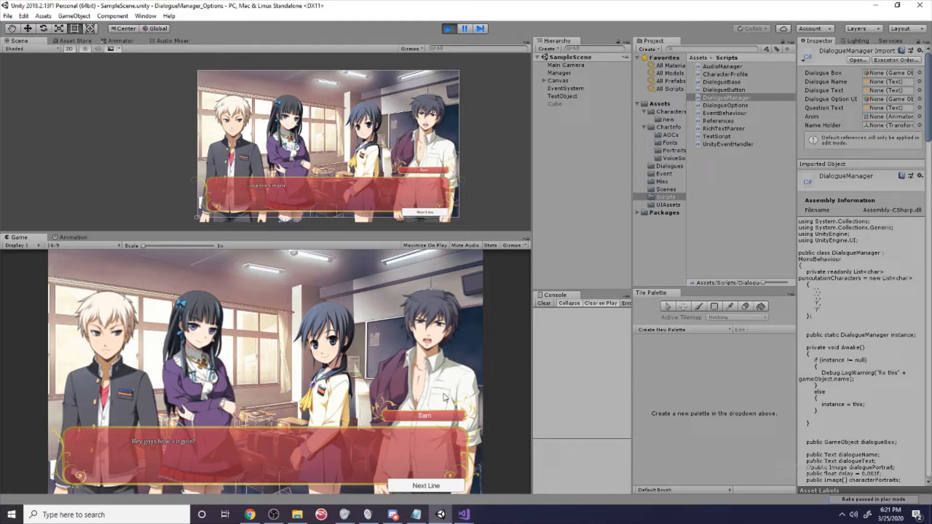
pyautogui.moveTo(445, 352)
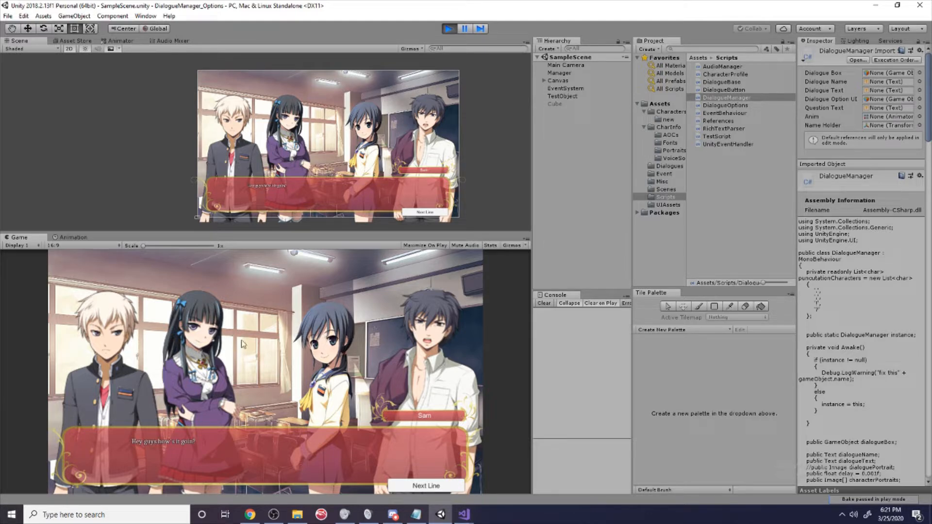
pyautogui.moveTo(314, 383)
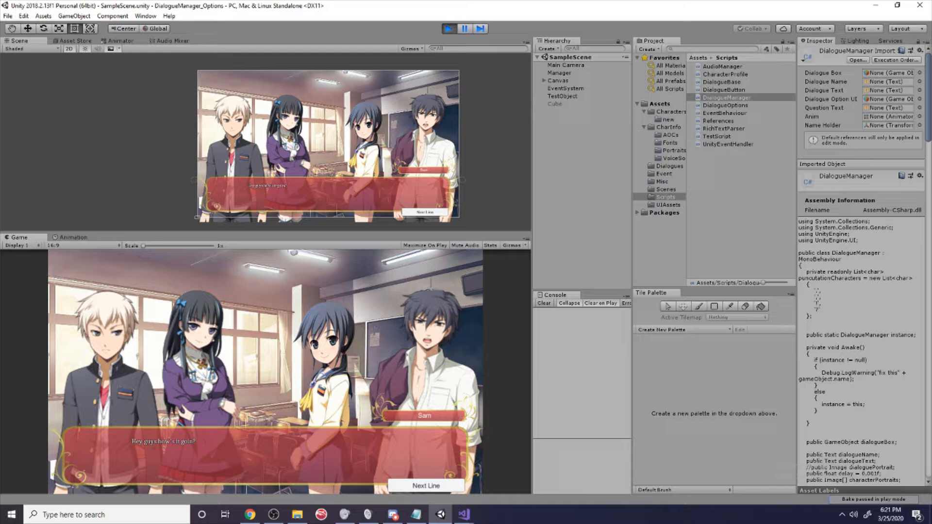
# Switch to DialogueManager.cs in Visual Studio and scroll down to the DequeueDialogue code
pyautogui.click(448, 28)
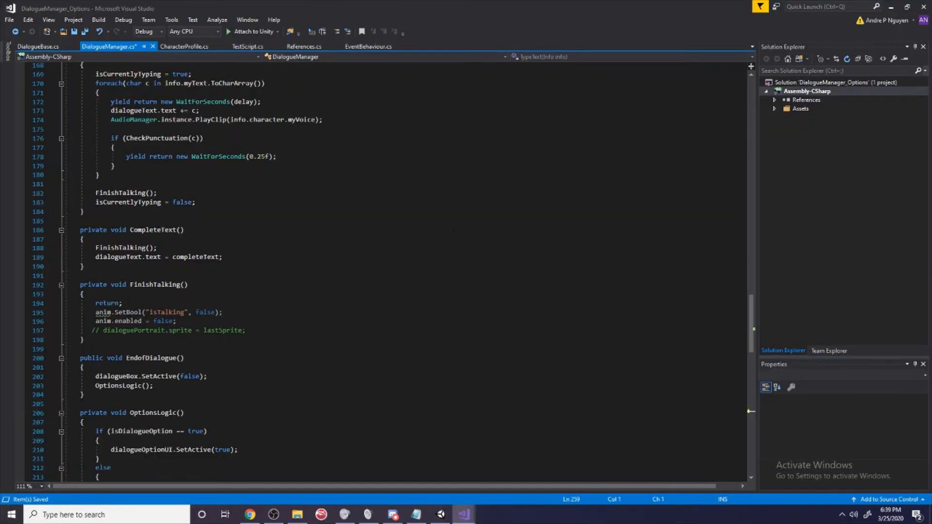
pyautogui.scroll(-3)
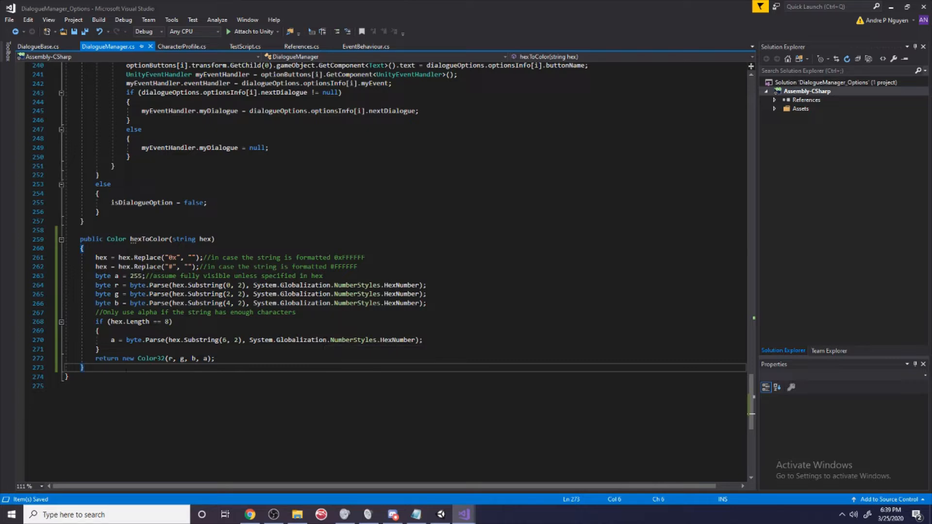
pyautogui.press('enter')
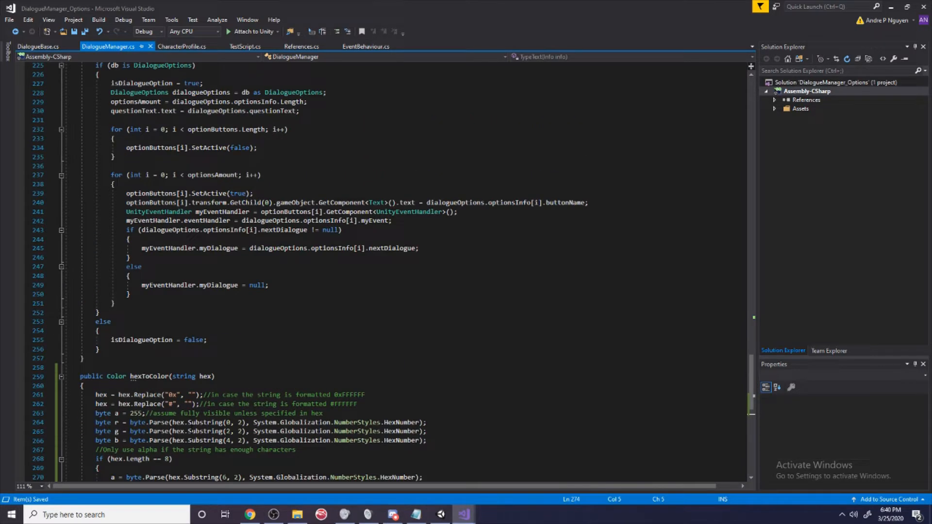
pyautogui.scroll(-3)
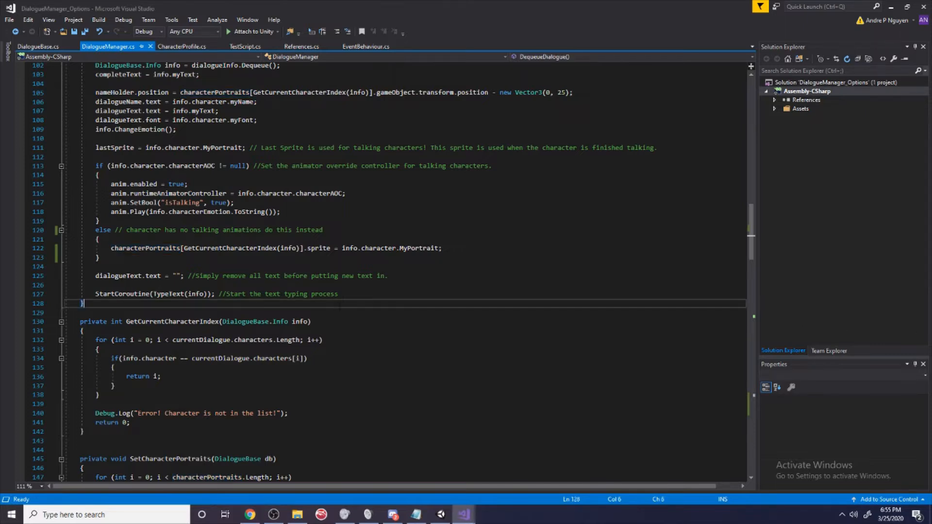
# Add an empty private void DarkenOtherPortraits() method right after DequeueDialogue
pyautogui.press('ctrl+s')
pyautogui.write('private')
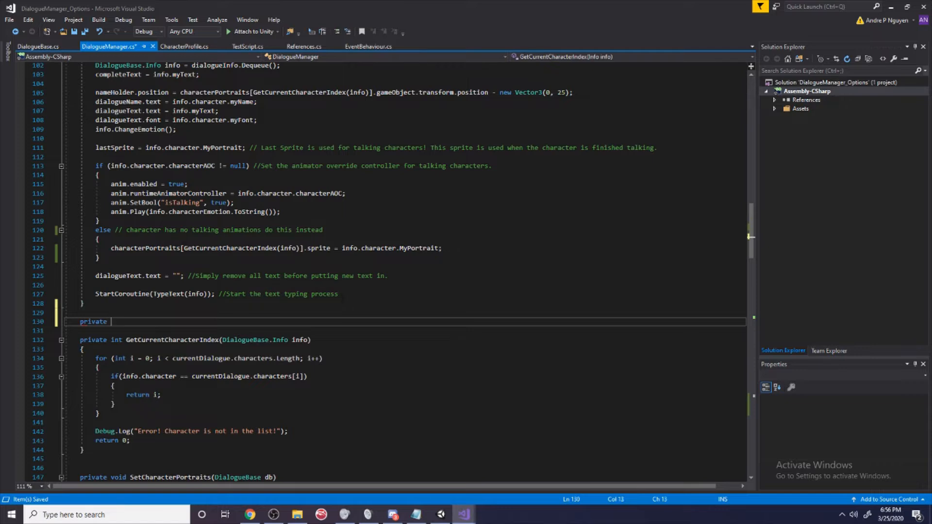
pyautogui.write('void')
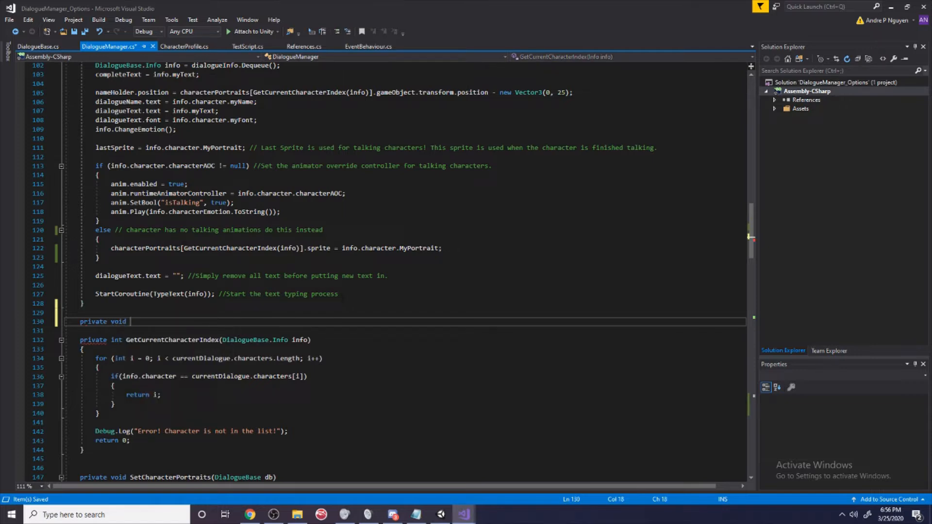
pyautogui.write('DarkenOth')
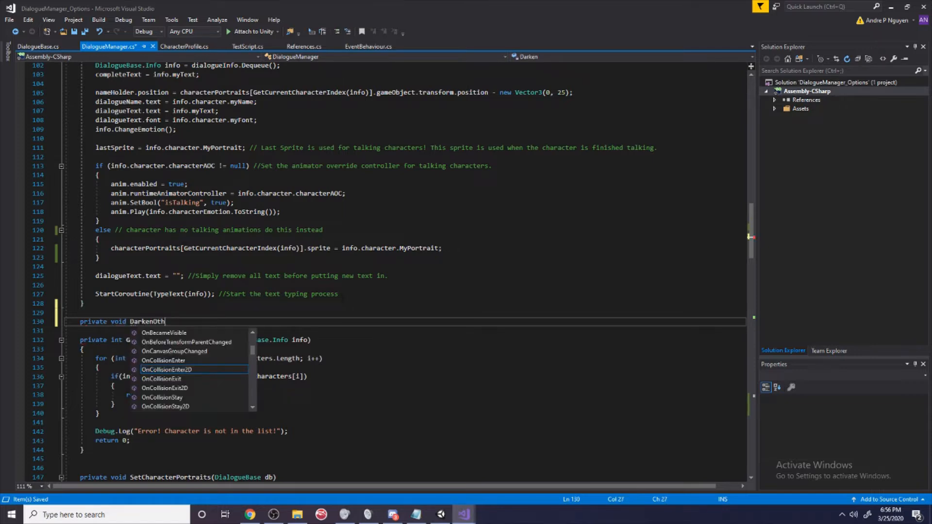
pyautogui.write('erPortraits')
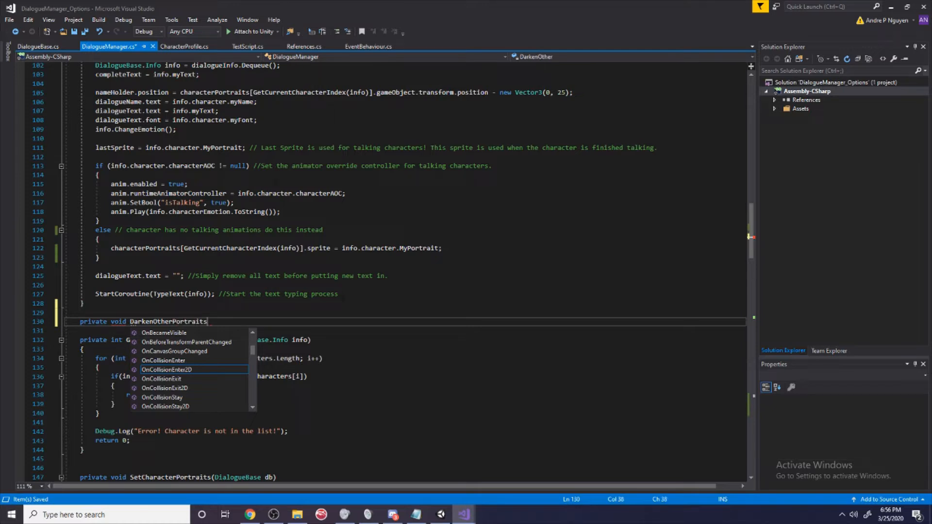
pyautogui.write('()')
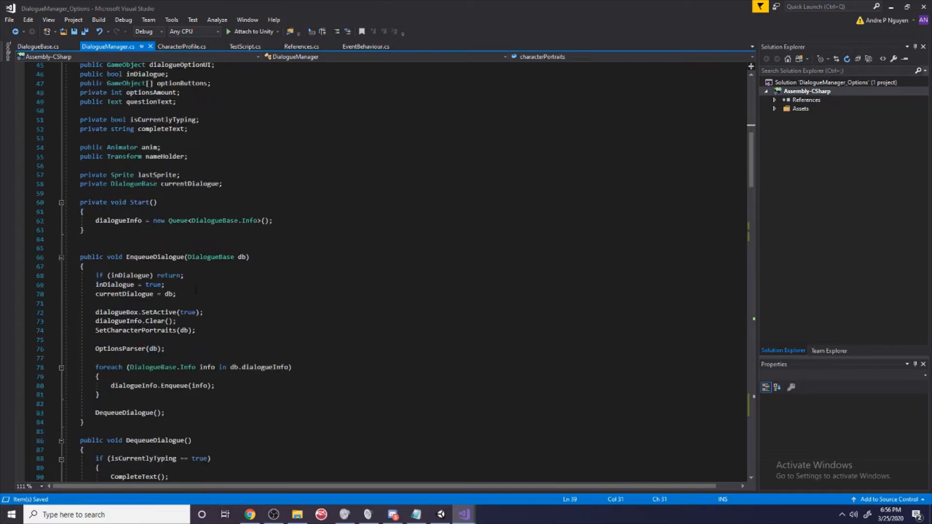
pyautogui.scroll(-3)
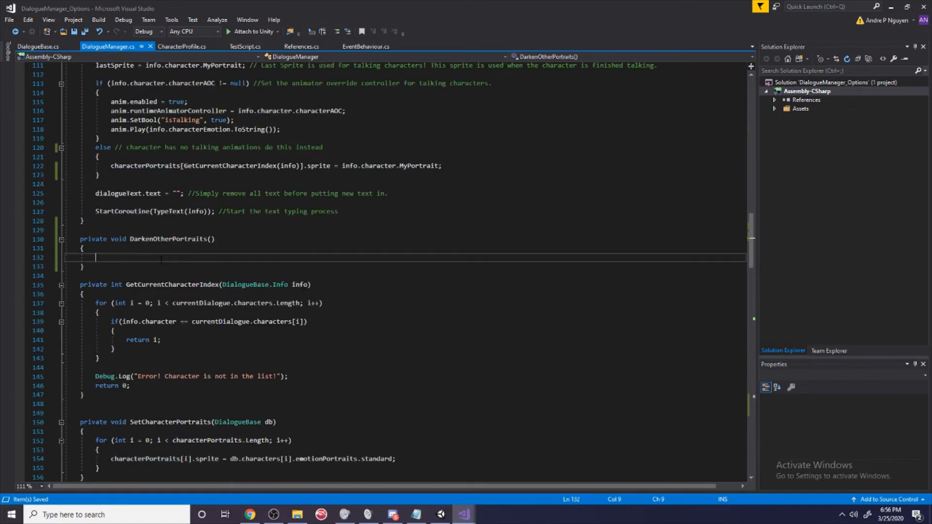
# Write a for loop in DarkenOtherPortraits iterating i over characterPortraits
pyautogui.write('for()')
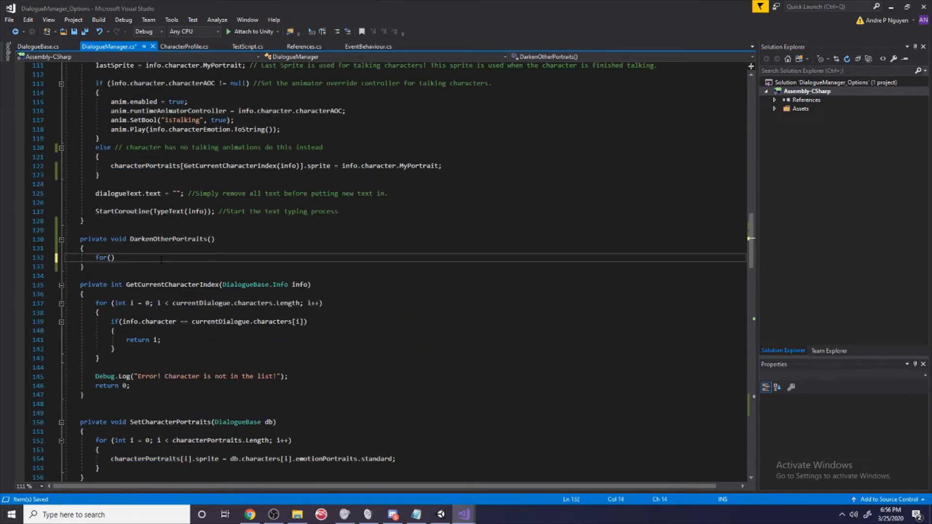
pyautogui.write('int i')
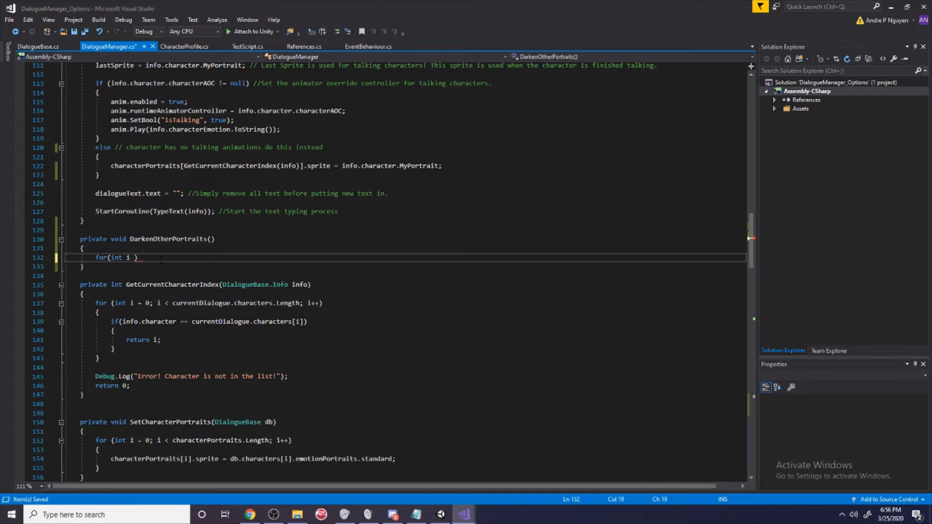
pyautogui.write('=0')
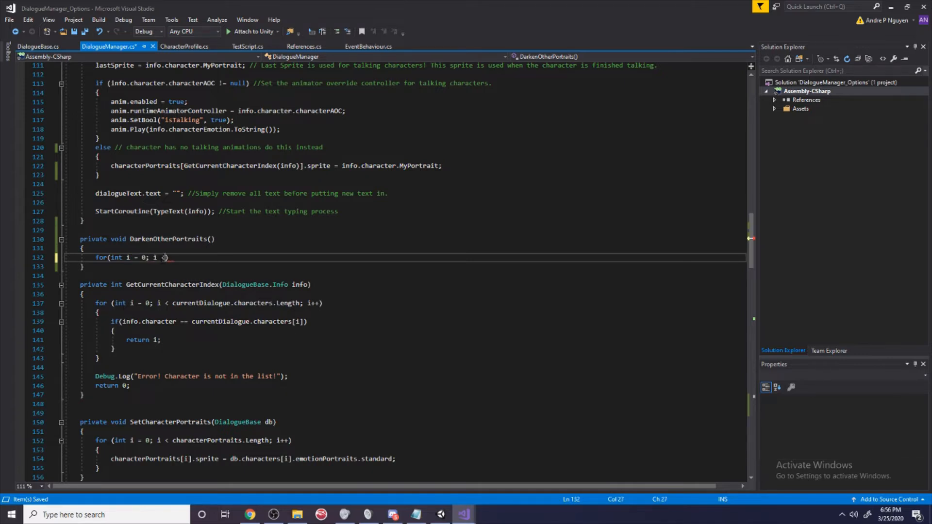
pyautogui.write('characterPortraits.Length;')
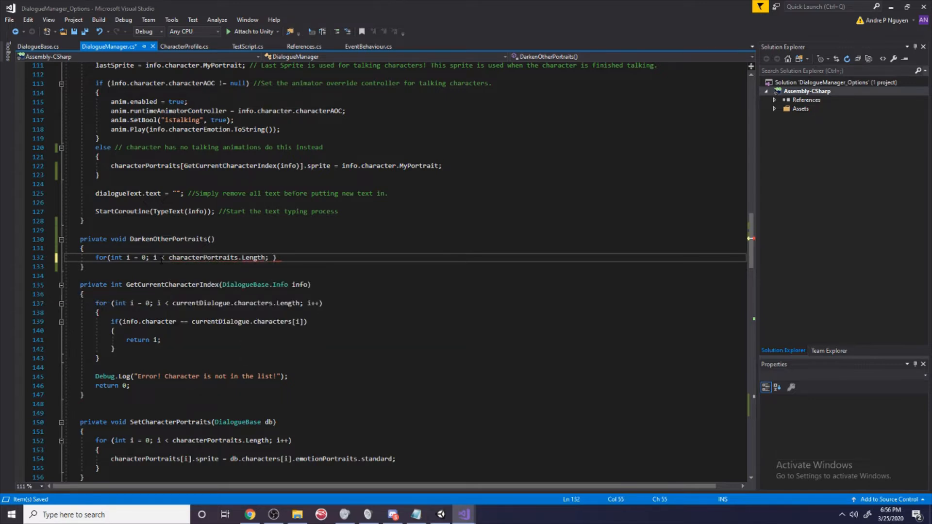
pyautogui.write('i++')
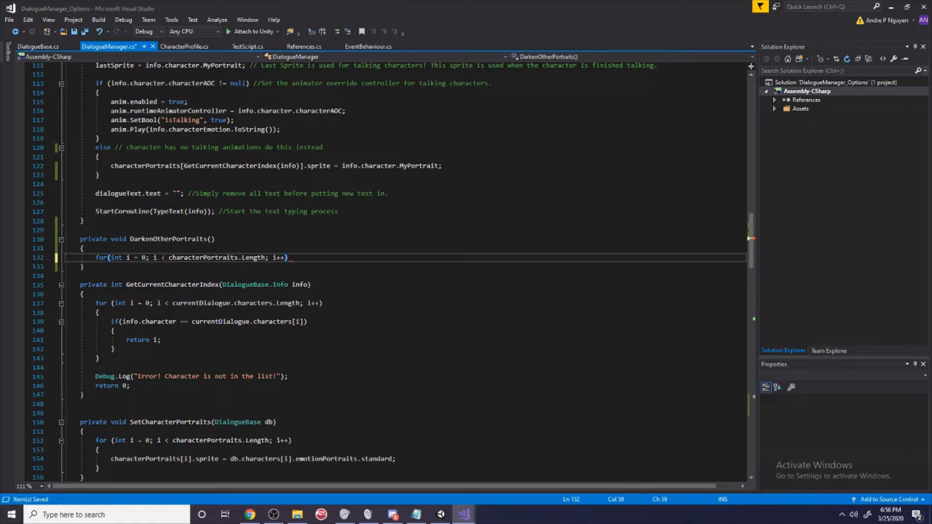
# Inside the loop, add an if comparing i to GetCurrentCharacterIndex()
pyautogui.write('i')
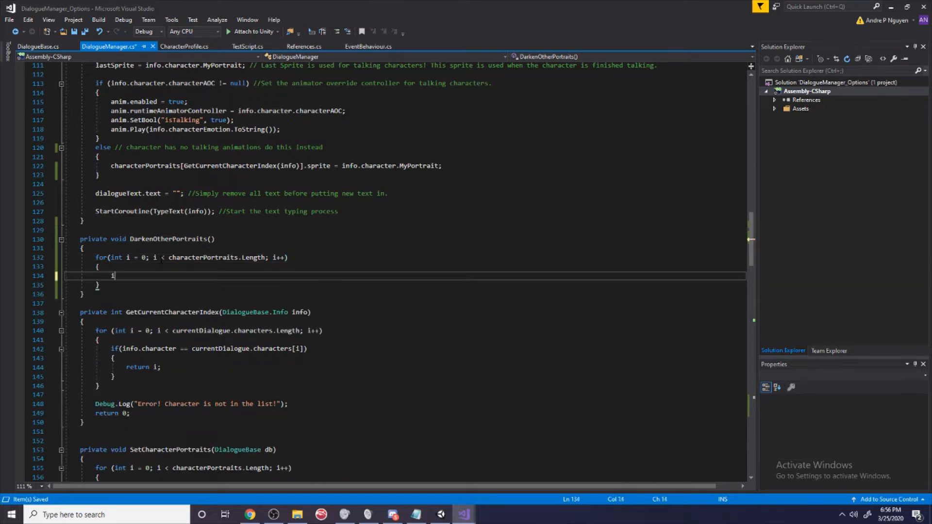
pyautogui.write('f()')
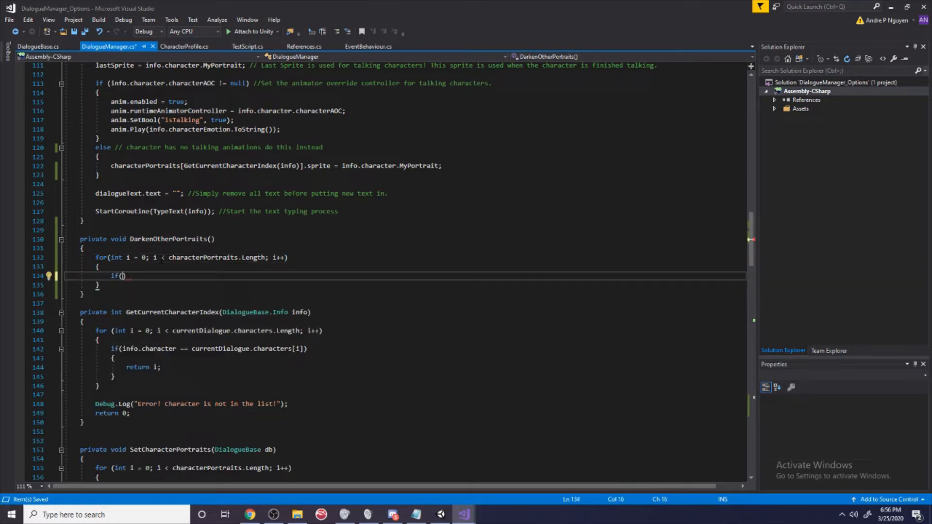
pyautogui.write('i =')
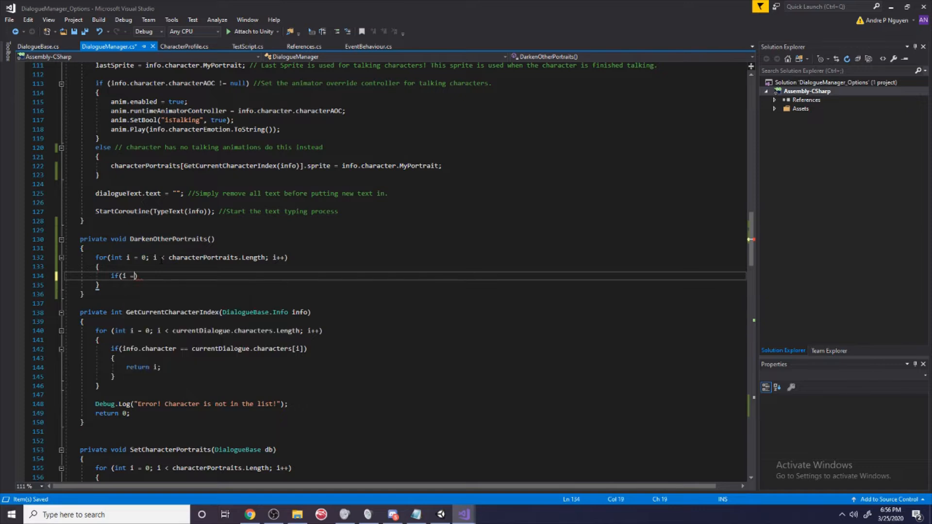
pyautogui.write('=')
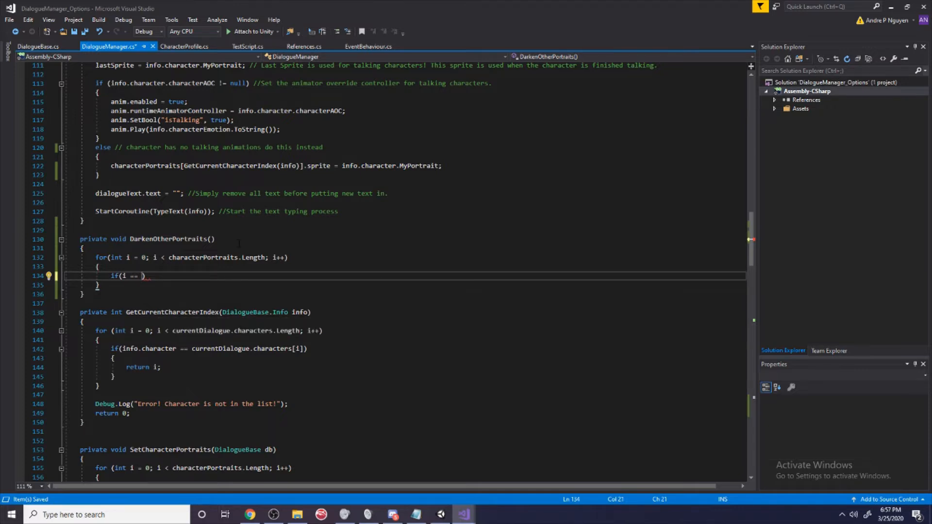
pyautogui.write('GetCurrentCharacterIndex)')
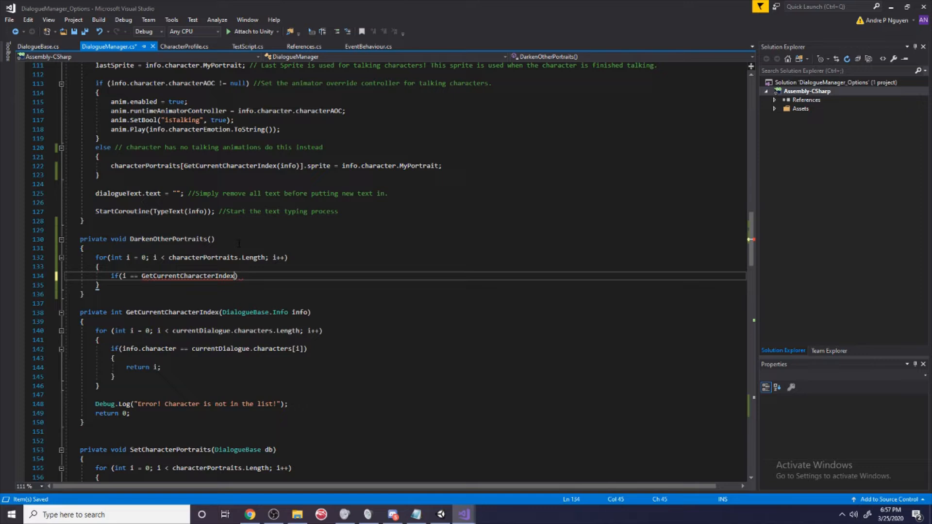
pyautogui.write('()')
pyautogui.write('{')
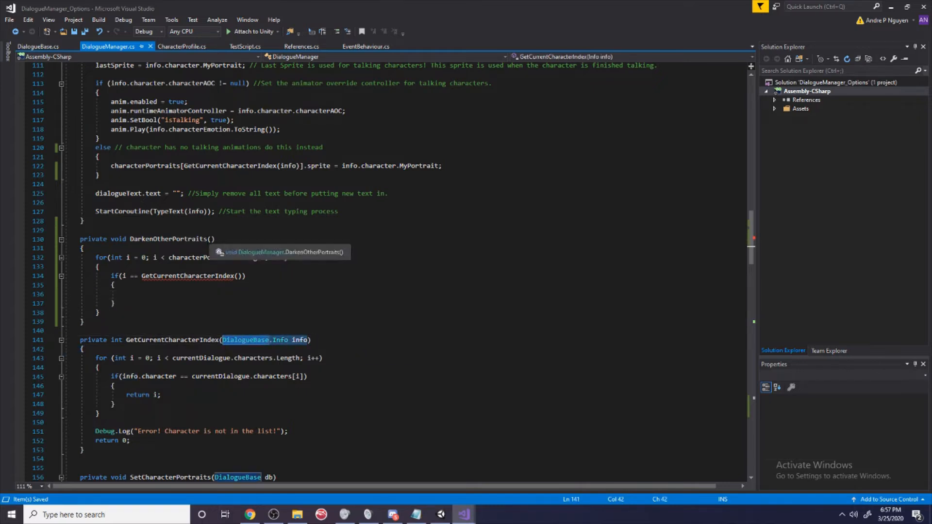
# Give DarkenOtherPortraits a DialogueBase.Info info parameter and pass info to GetCurrentCharacterIndex
pyautogui.click(208, 238)
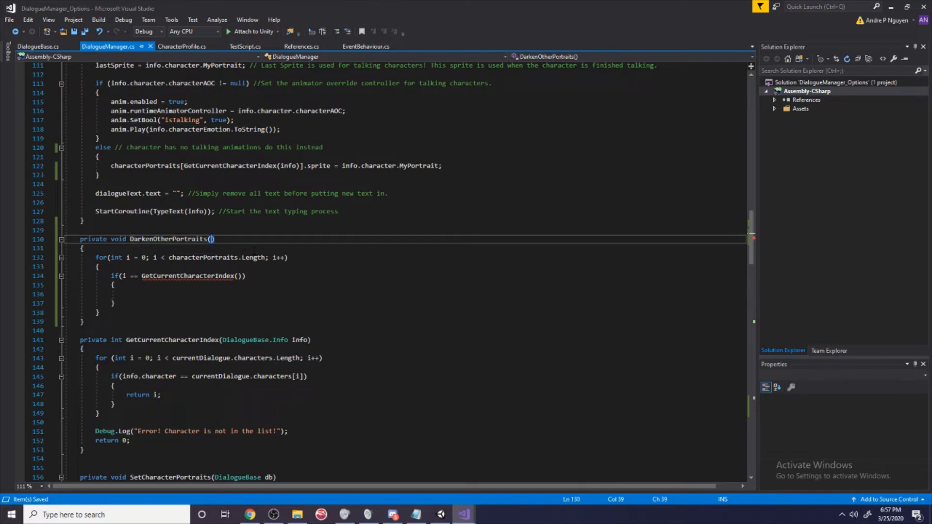
pyautogui.write('DialogueBase.Info info')
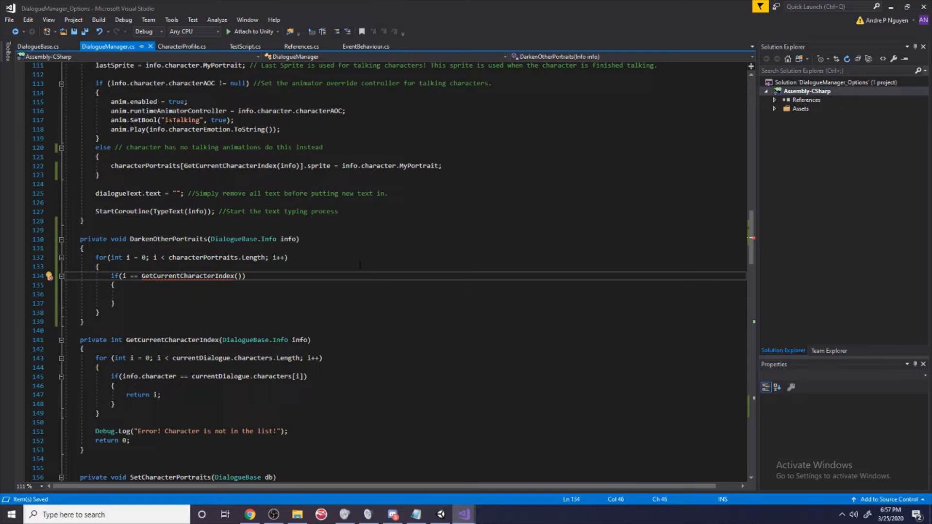
pyautogui.write('info')
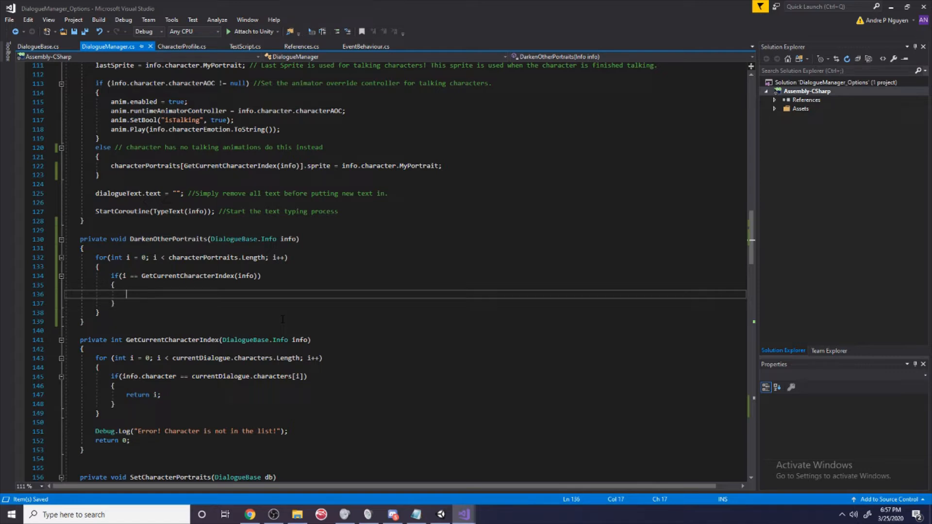
# In the if body, set characterPortraits[i].color to hexToColor("FFFFFF") for the speaker
pyautogui.write('characterPortraits[i')
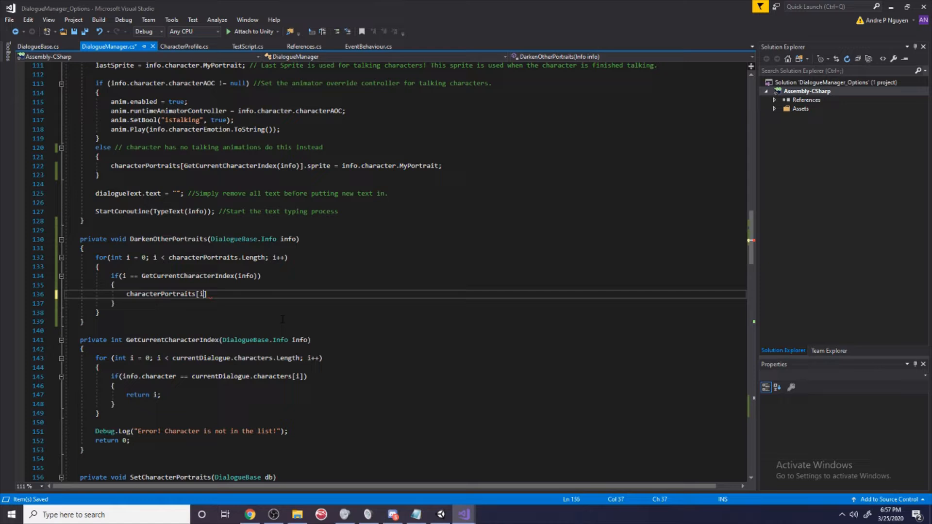
pyautogui.write('.')
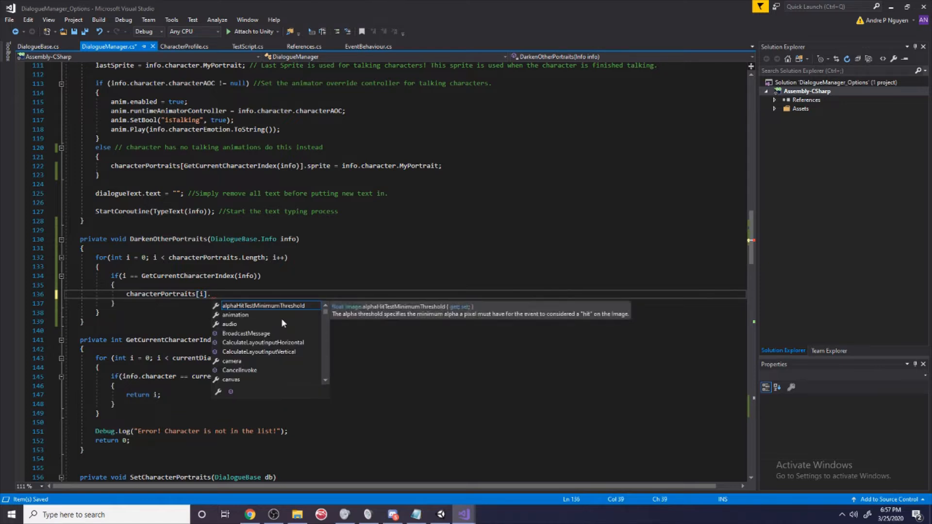
pyautogui.write('color')
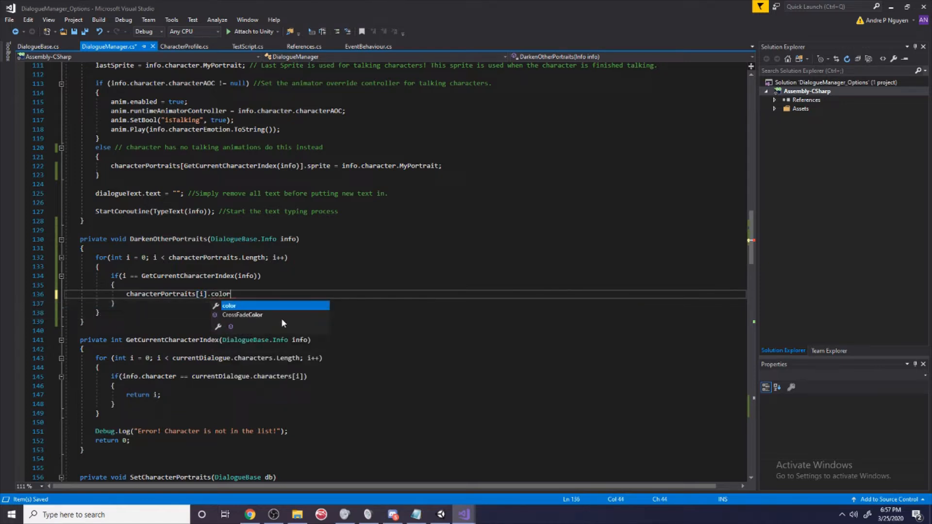
pyautogui.write('=')
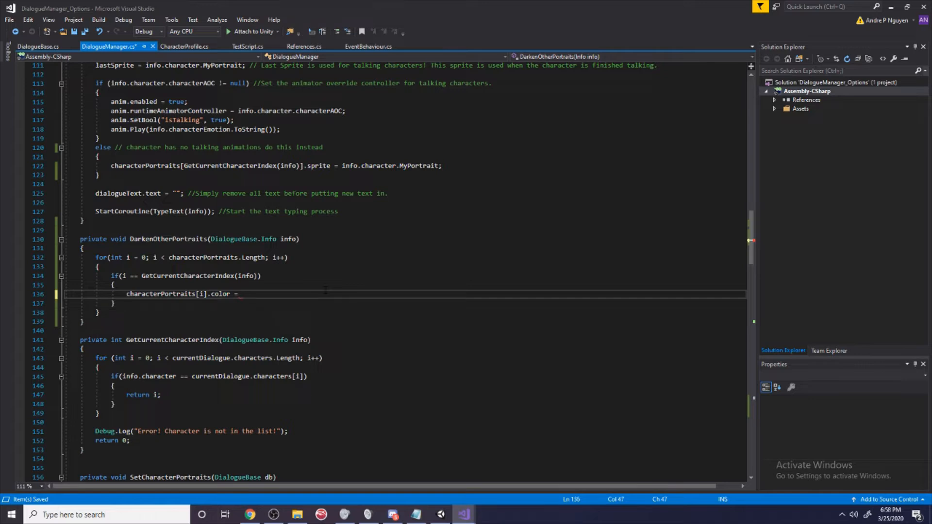
pyautogui.write('hexToColor(')
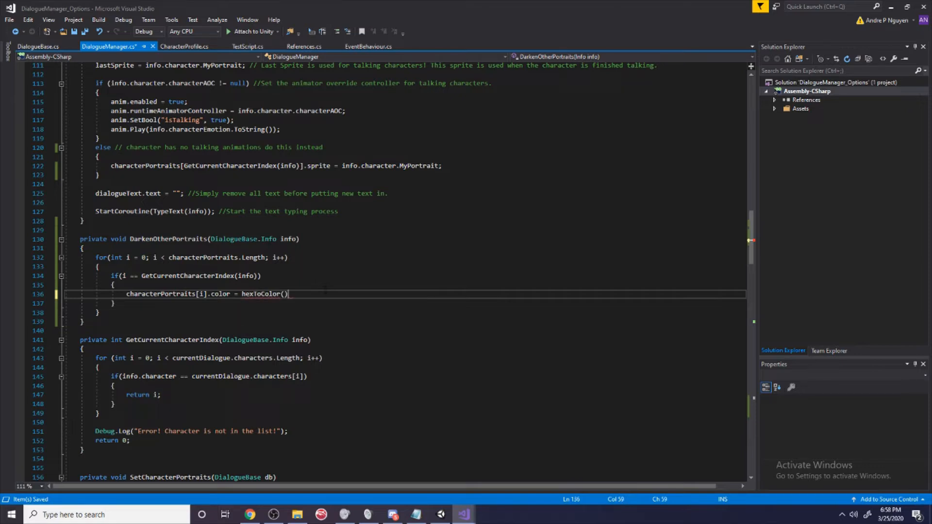
pyautogui.write('"";')
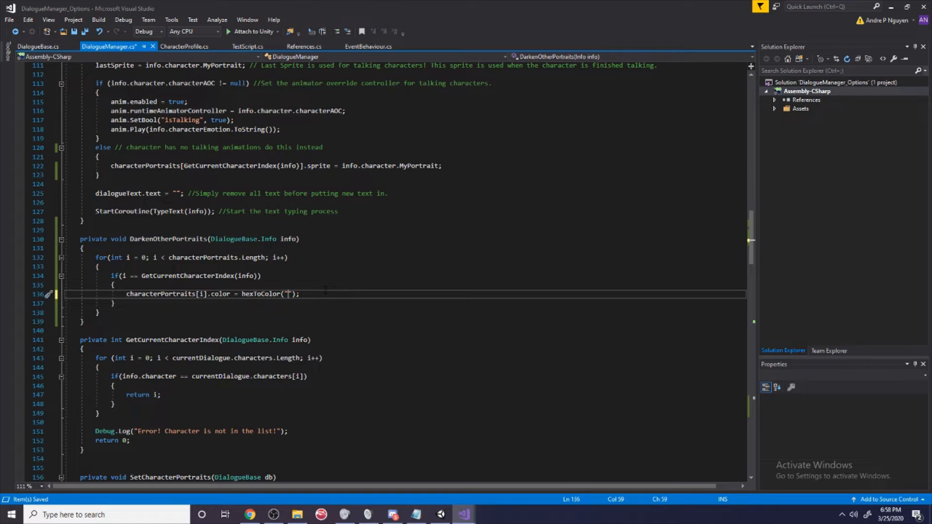
pyautogui.write('"')
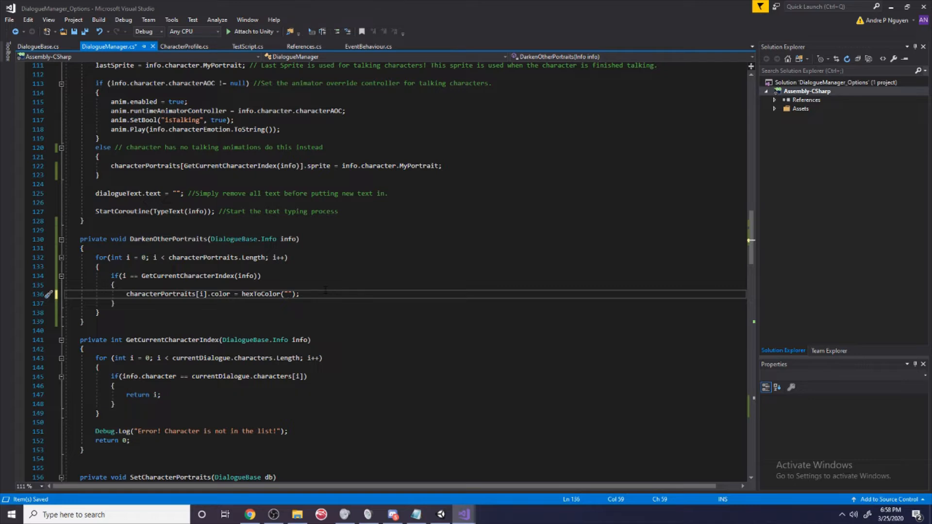
pyautogui.write('FFFF')
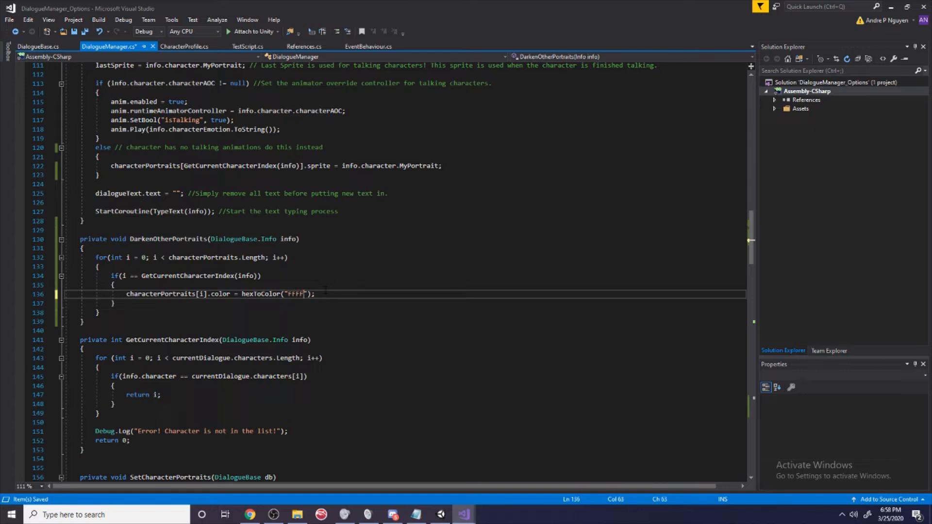
pyautogui.write('ff')
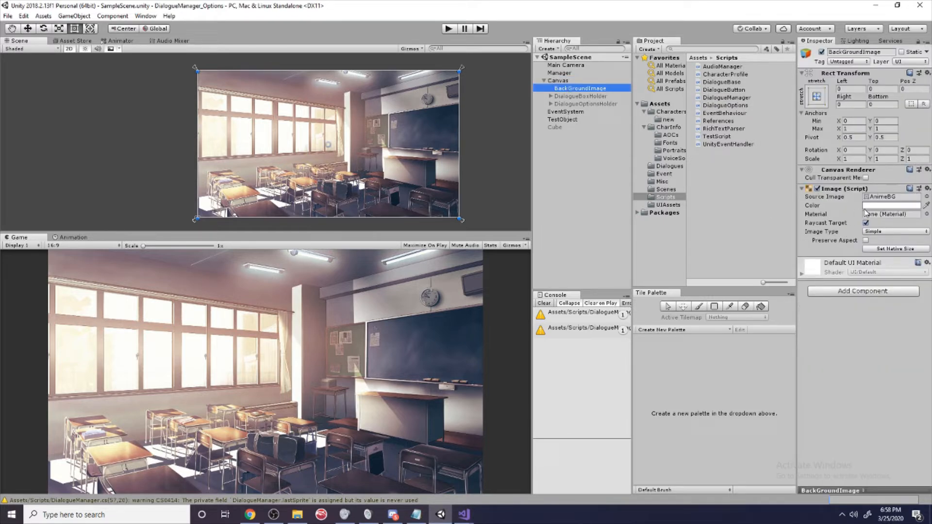
pyautogui.click(891, 205)
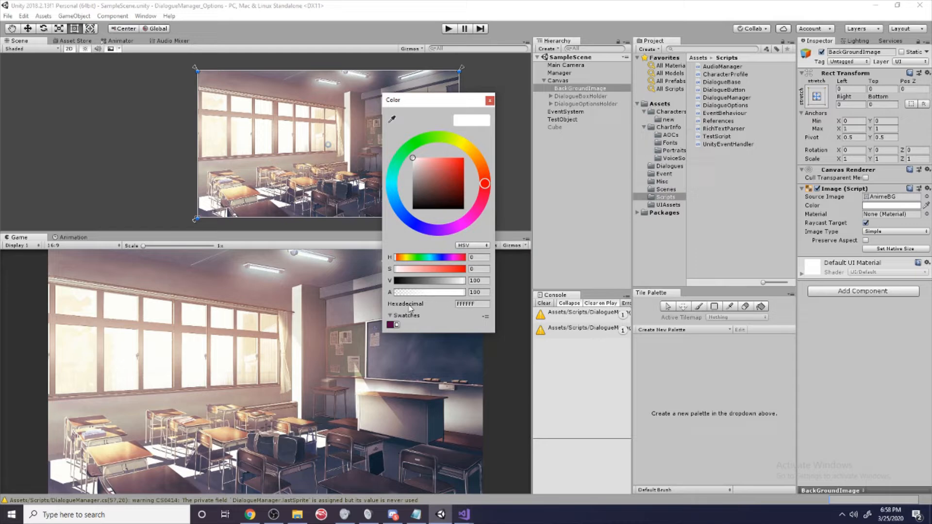
pyautogui.click(472, 303)
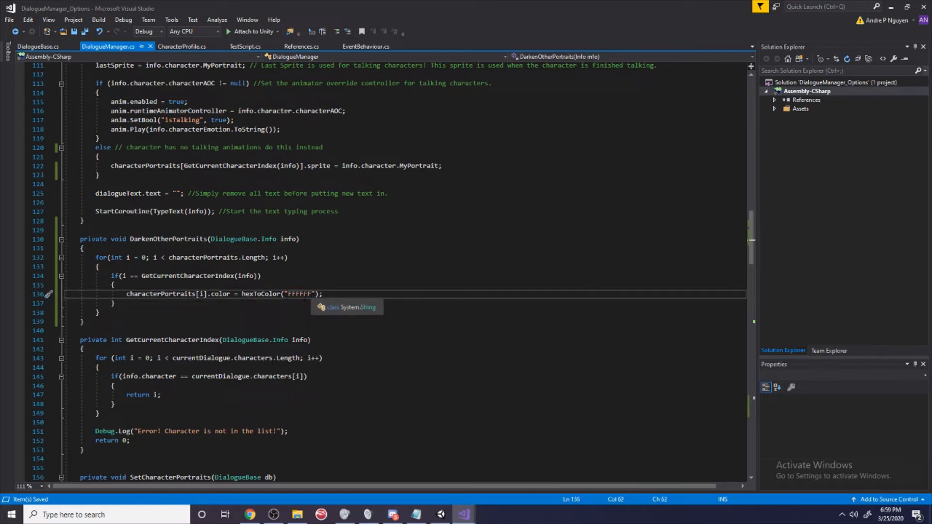
pyautogui.doubleClick(297, 293)
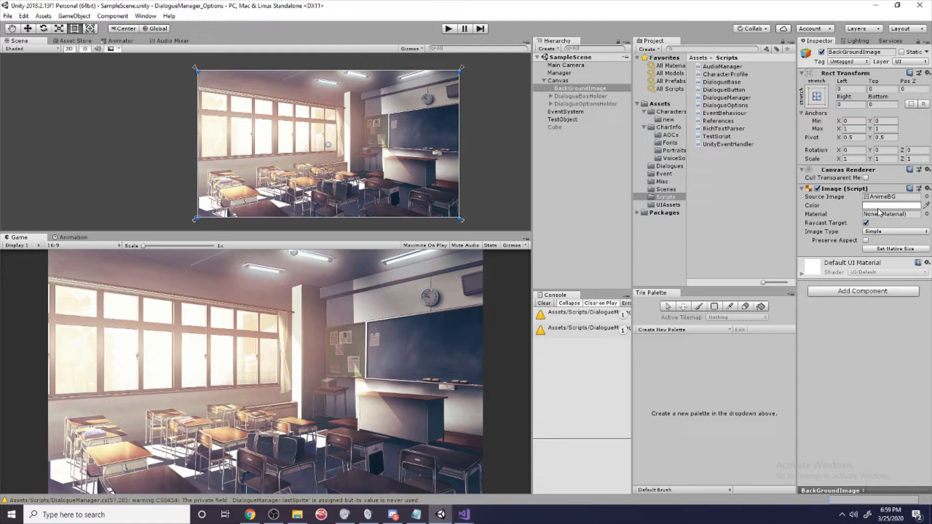
pyautogui.click(890, 204)
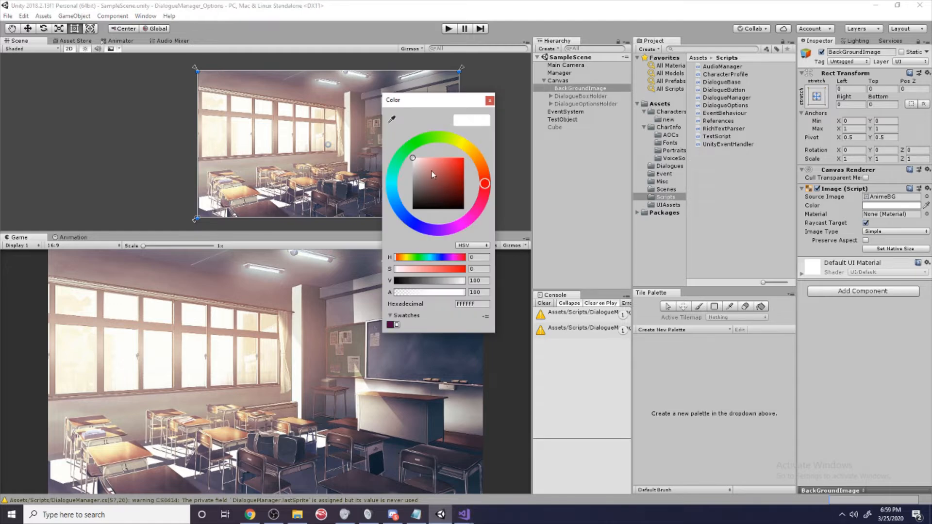
pyautogui.moveTo(416, 177)
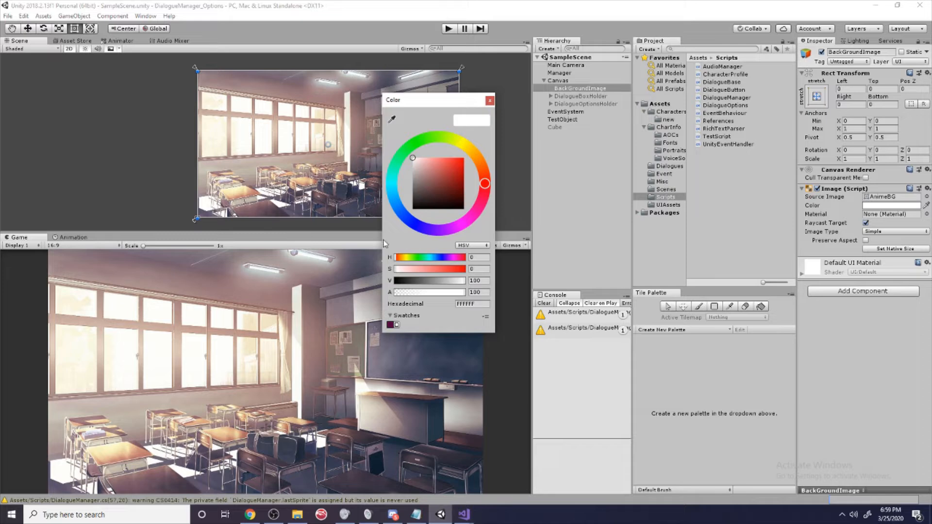
pyautogui.click(489, 100)
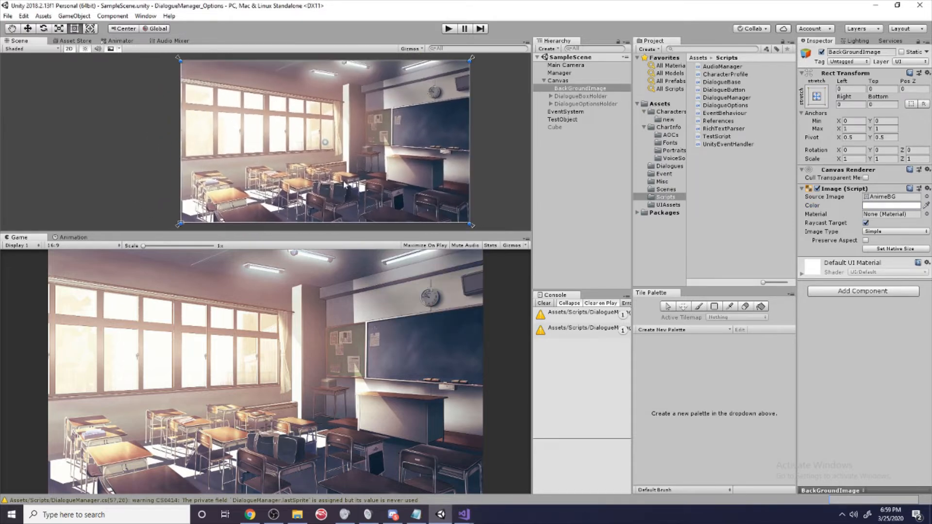
pyautogui.moveTo(463, 514)
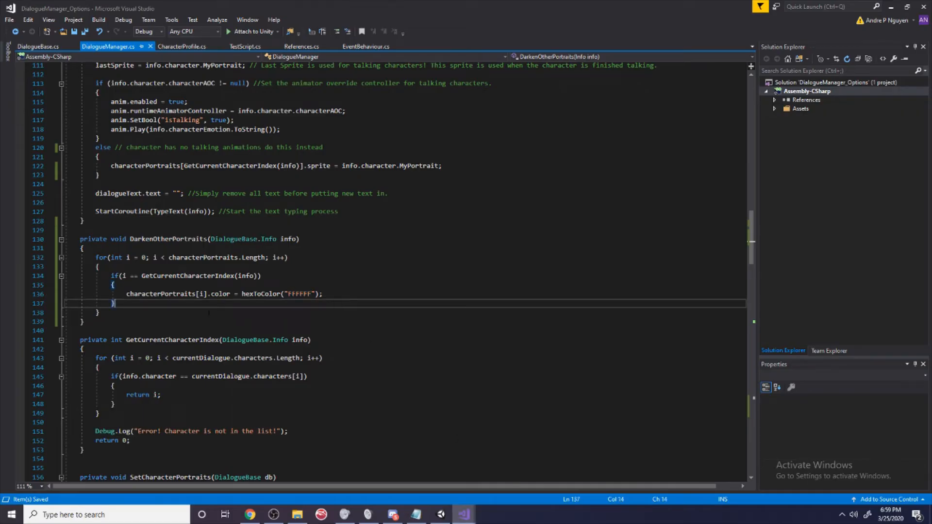
# Add an else branch and comments marking the talking and not-talking characters
pyautogui.write('else')
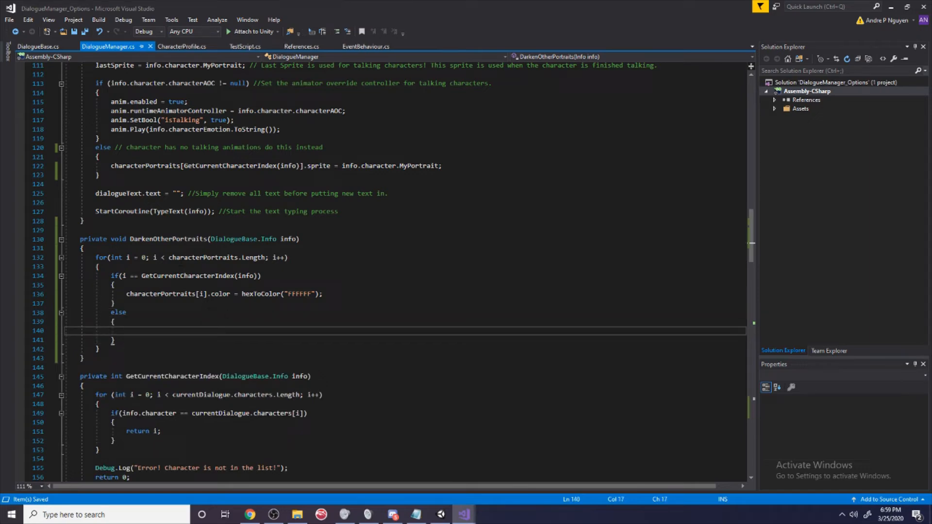
pyautogui.doubleClick(187, 276)
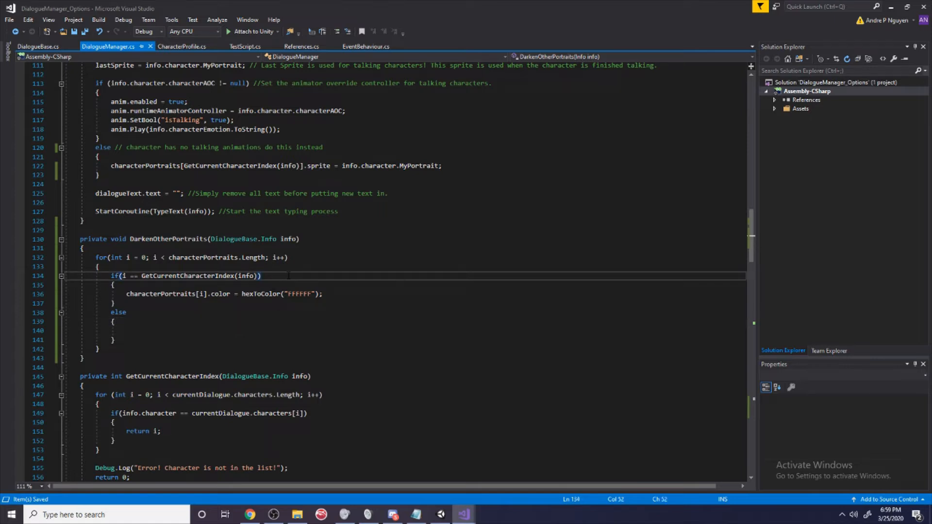
pyautogui.write('//chracter is')
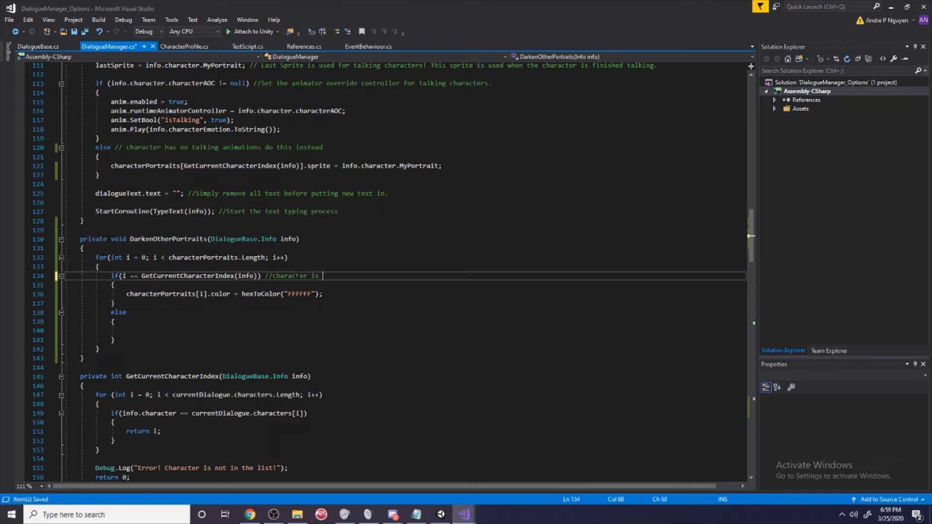
pyautogui.write('talking')
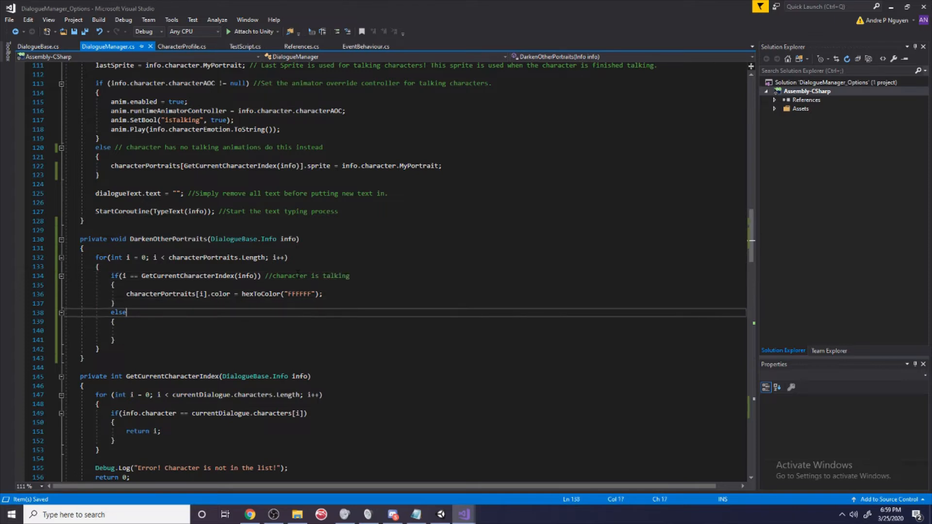
pyautogui.doubleClick(287, 275)
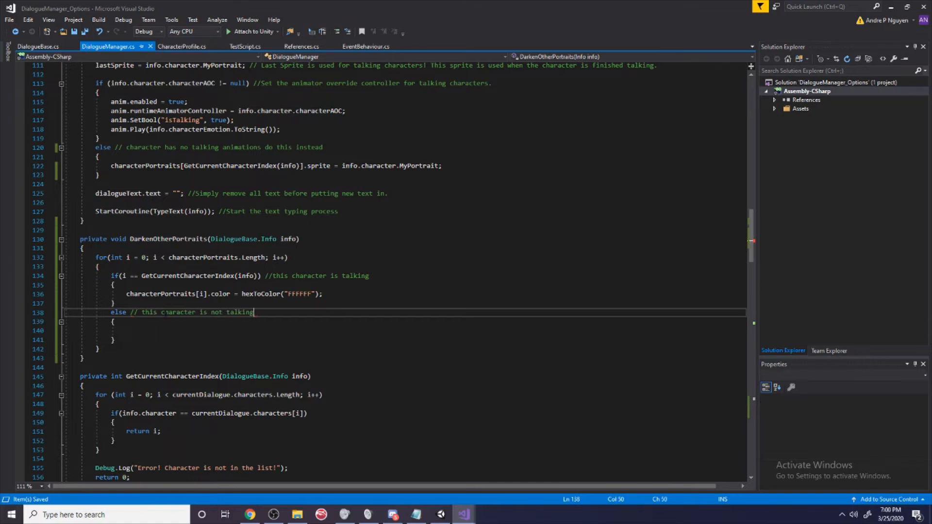
# In the else branch, set characterPortraits[i].color via hexToColor("") with the hex left empty
pyautogui.write('characterPortraits[i')
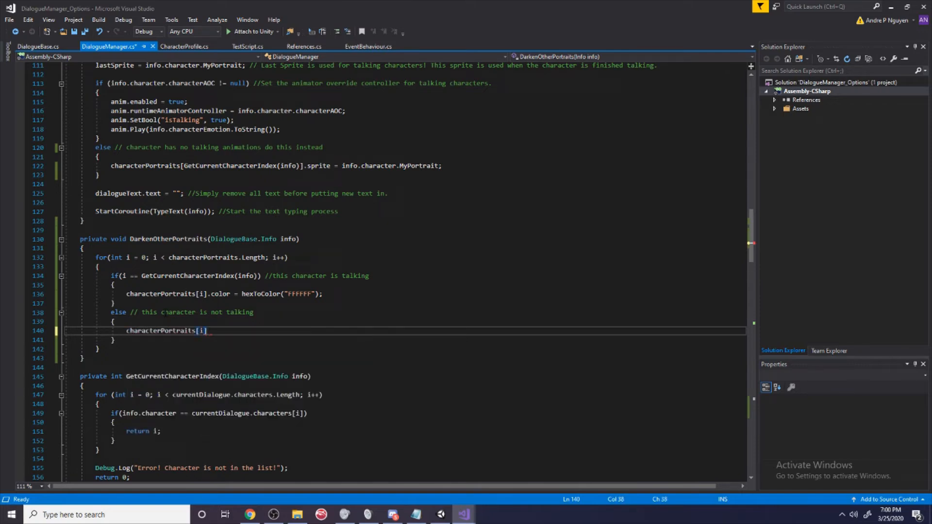
pyautogui.write('.color = hexToColor();')
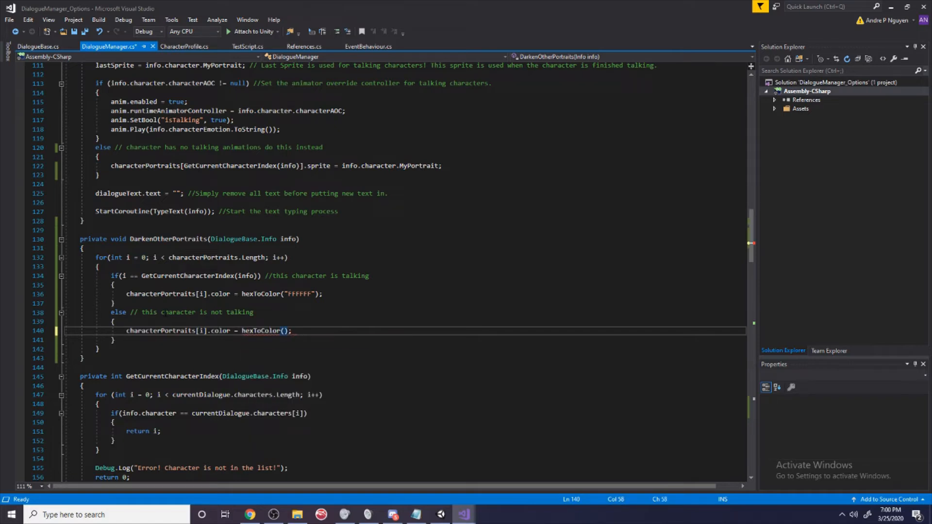
pyautogui.write('""')
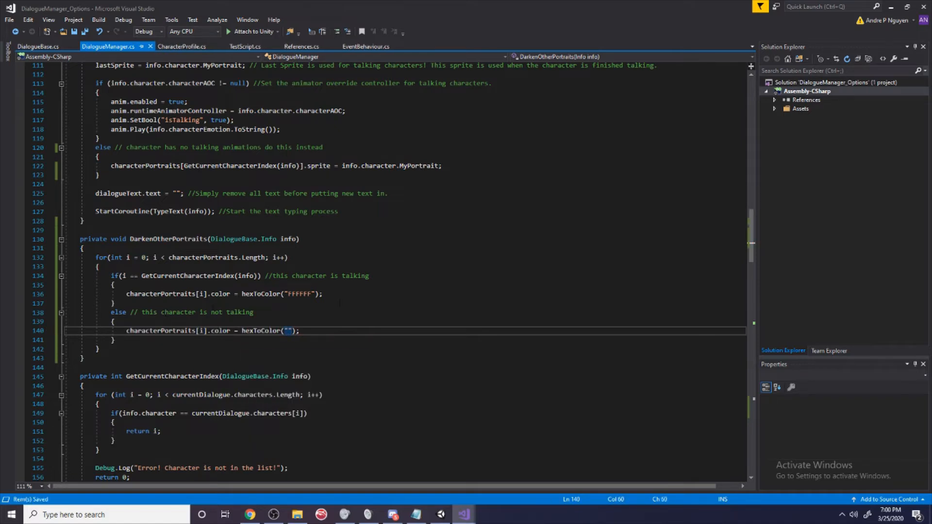
pyautogui.click(322, 293)
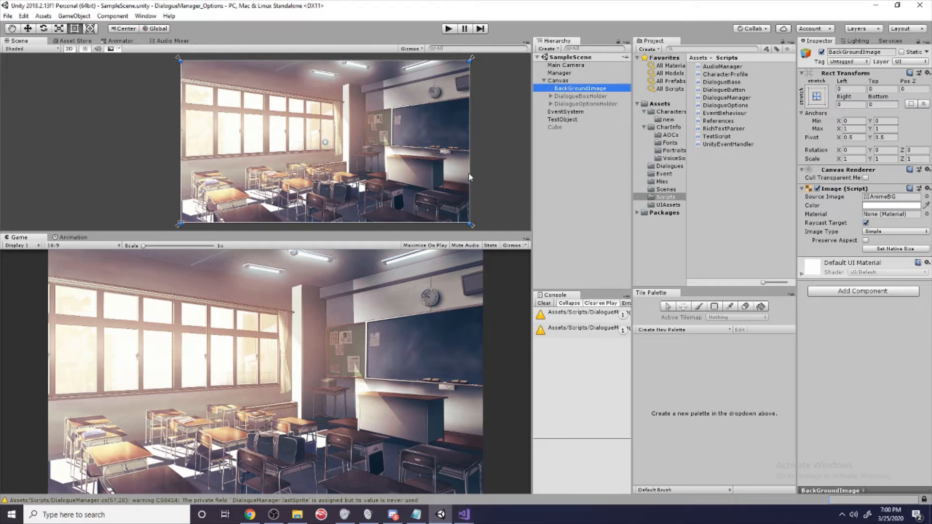
# Tint the BackGroundImage colour to the darker grey 9F9F9F and select its hex value to copy
pyautogui.click(890, 205)
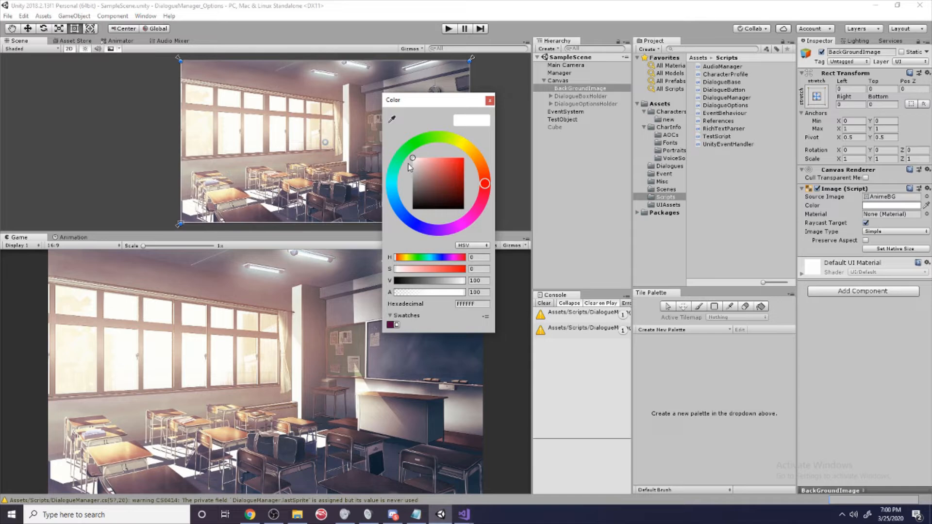
pyautogui.moveTo(417, 166)
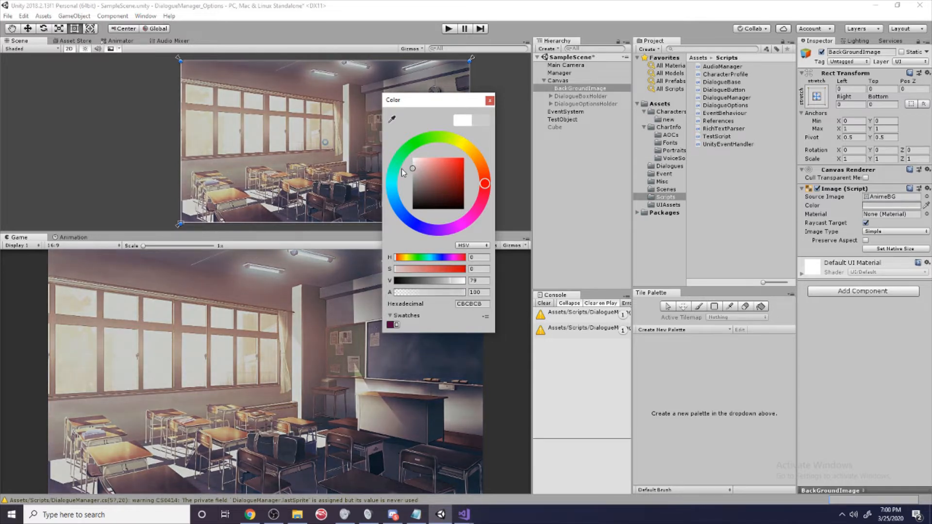
pyautogui.click(445, 179)
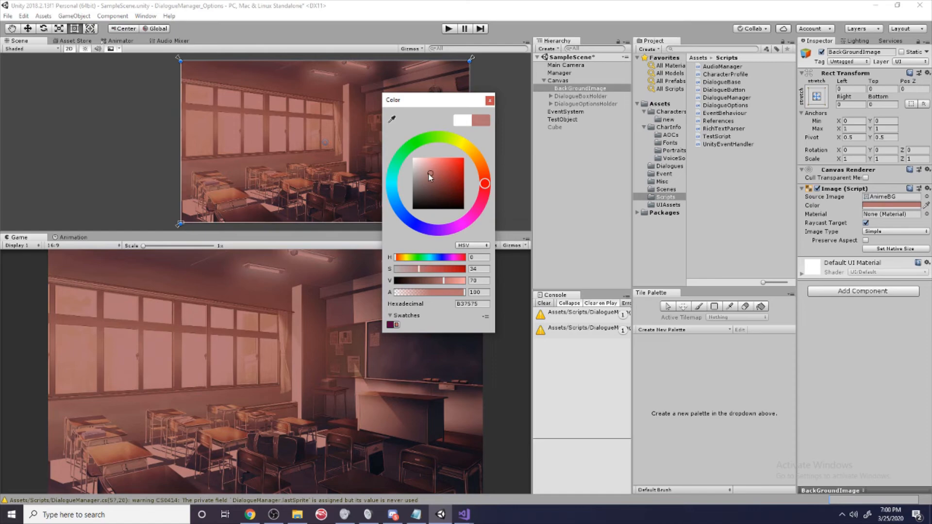
pyautogui.moveTo(429, 176); pyautogui.dragTo(464, 168)
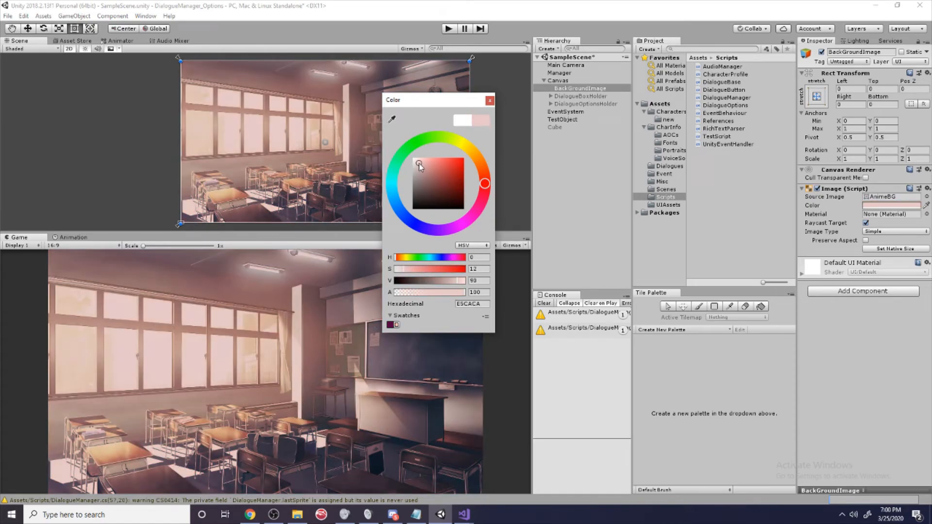
pyautogui.moveTo(420, 165); pyautogui.dragTo(412, 161)
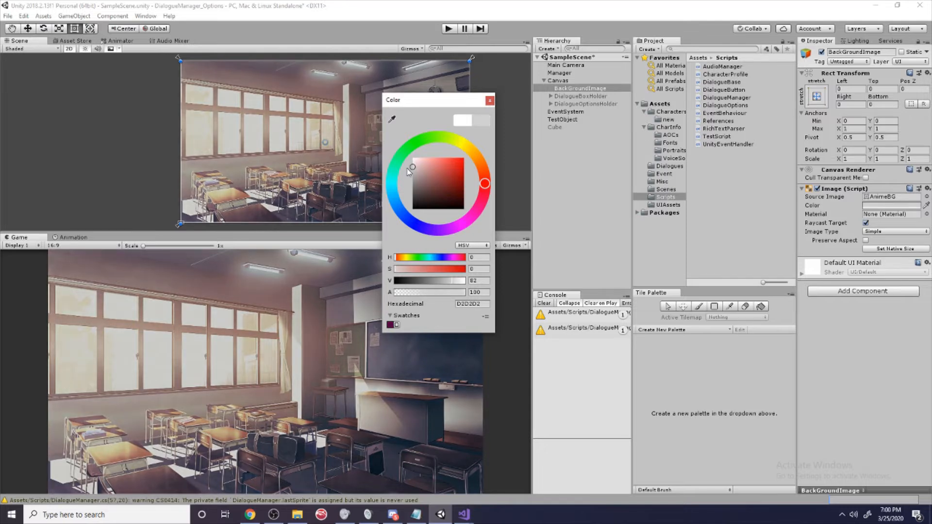
pyautogui.moveTo(411, 168); pyautogui.dragTo(411, 178)
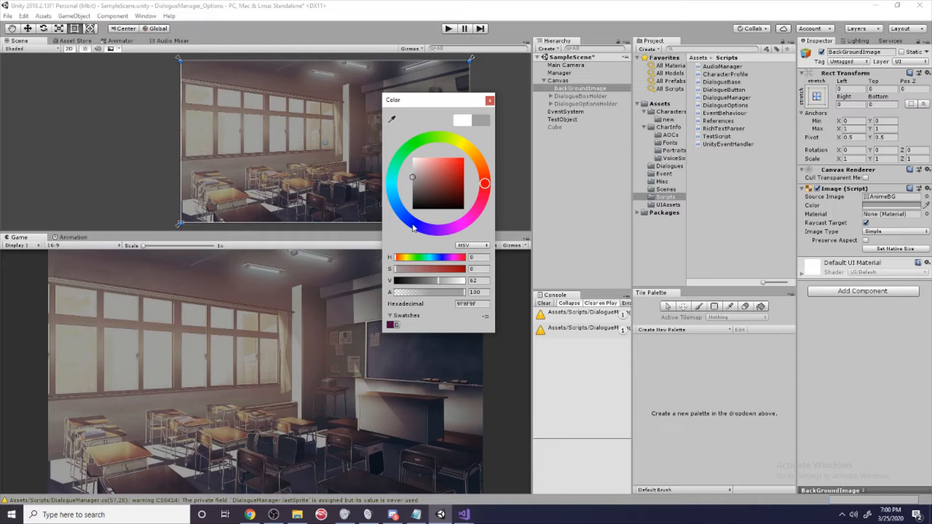
pyautogui.click(471, 304)
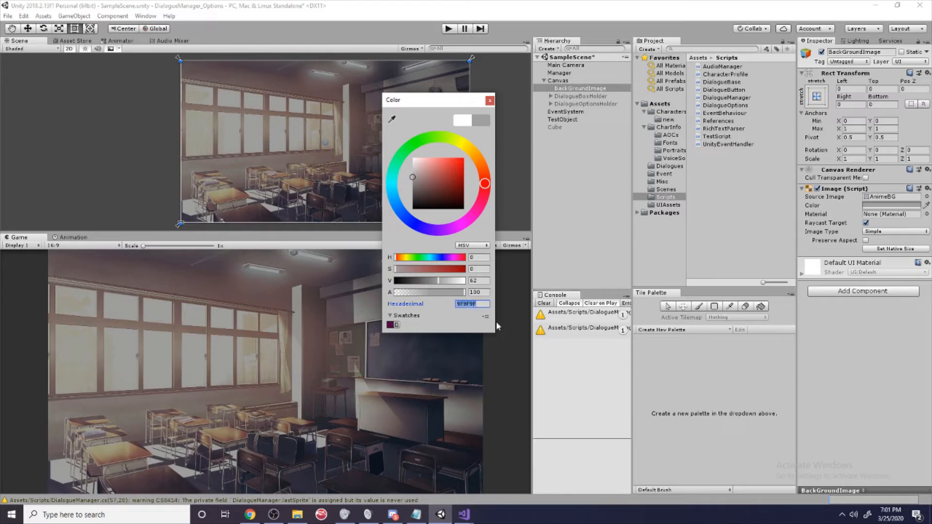
pyautogui.moveTo(430, 196)
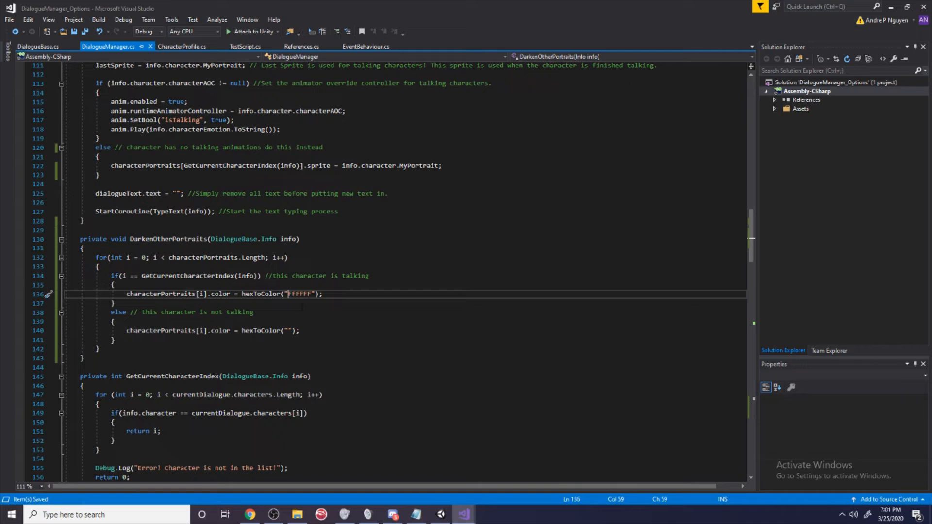
# Fill the empty hex with 9F9F9F and call DarkenOtherPortraits(); in DequeueDialogue after ChangeEmotion
pyautogui.write('0F9F9F')
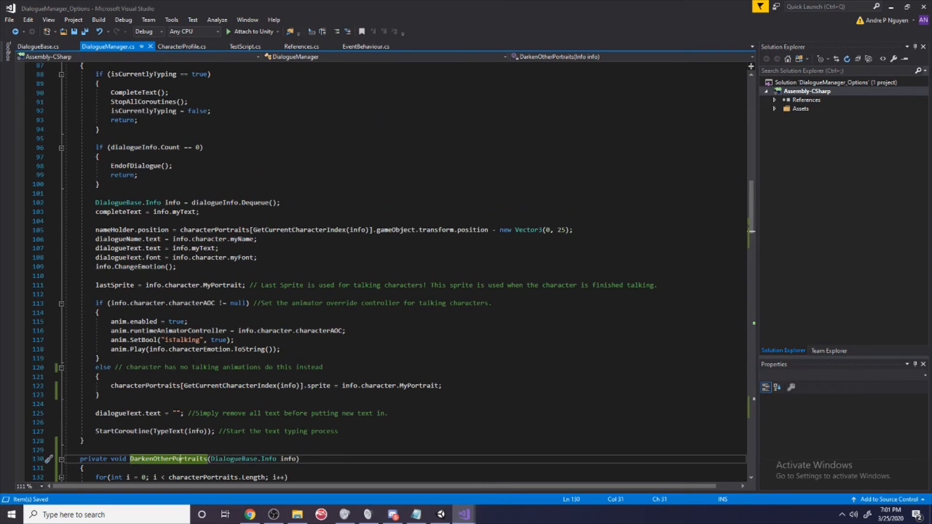
pyautogui.scroll(-3)
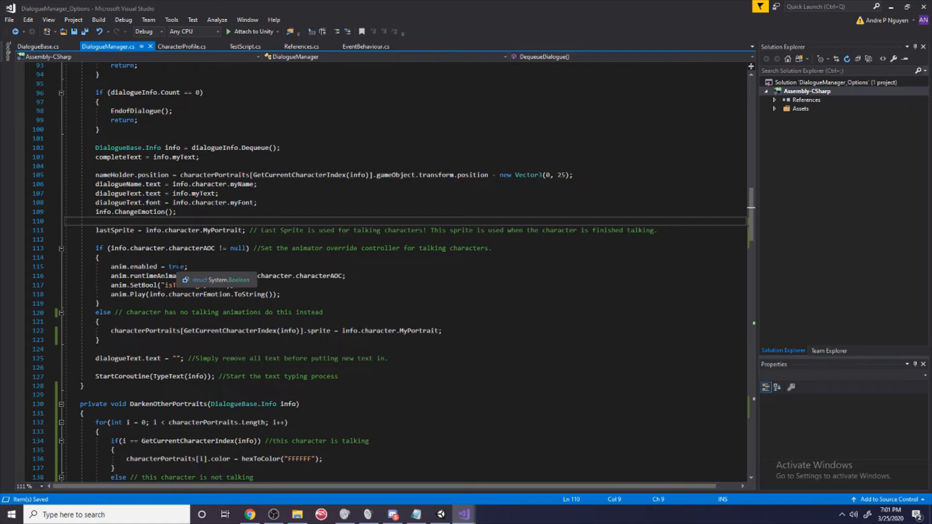
pyautogui.scroll(-3)
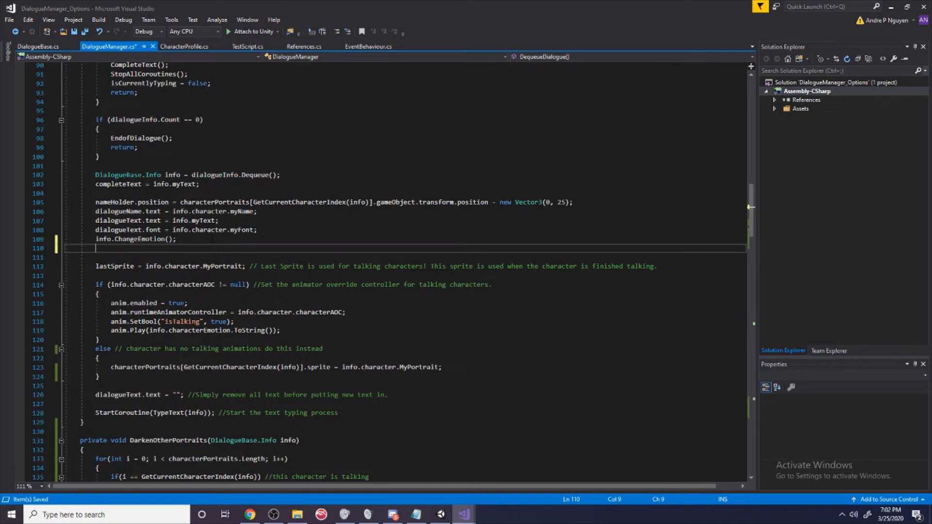
pyautogui.write('DarkenOtherPortraits')
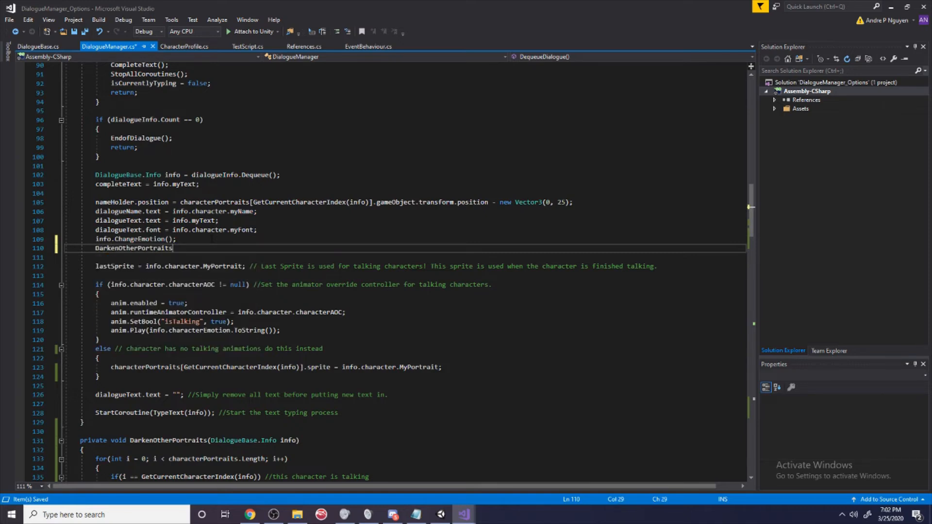
pyautogui.write('();')
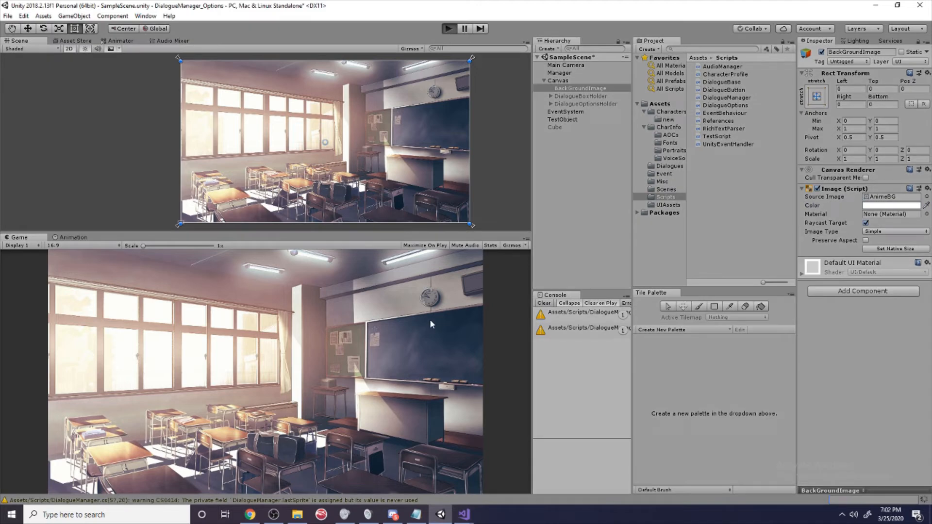
pyautogui.click(448, 28)
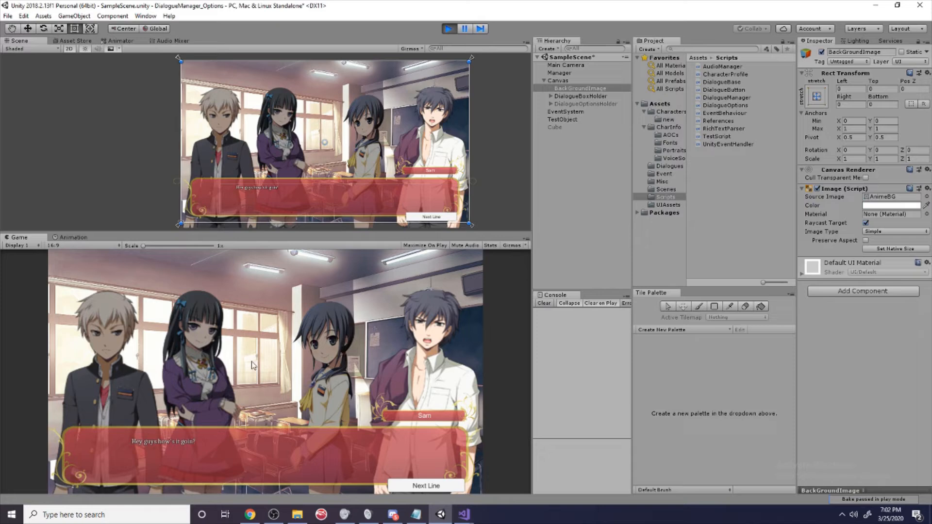
pyautogui.moveTo(288, 352)
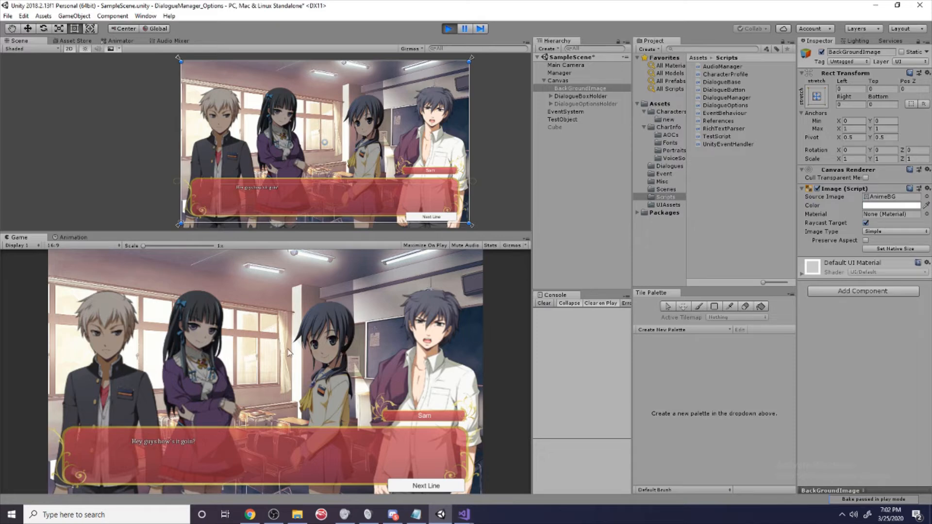
pyautogui.moveTo(299, 363)
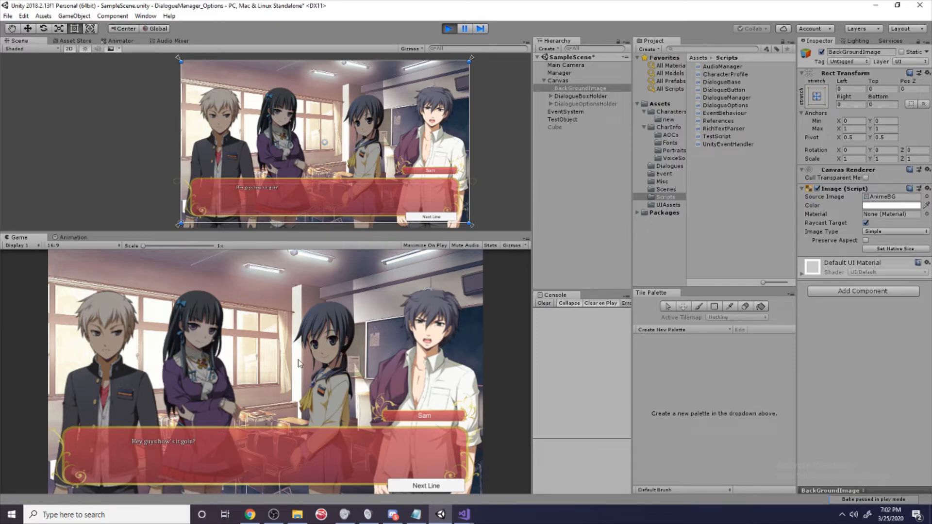
pyautogui.moveTo(347, 396)
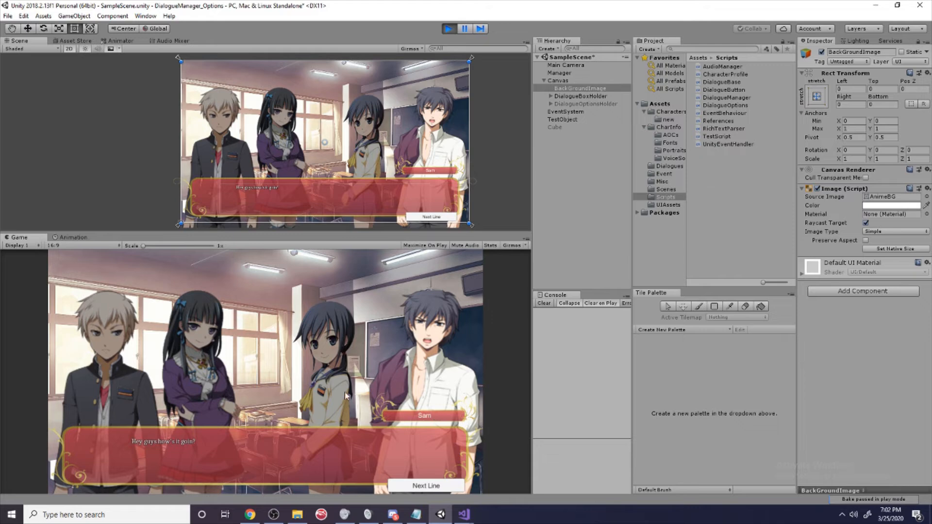
pyautogui.moveTo(437, 475)
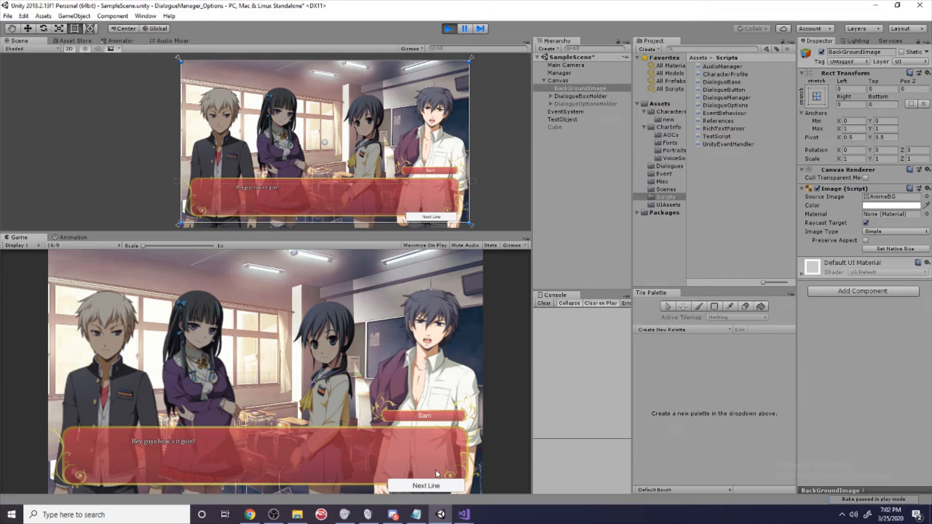
pyautogui.moveTo(415, 361)
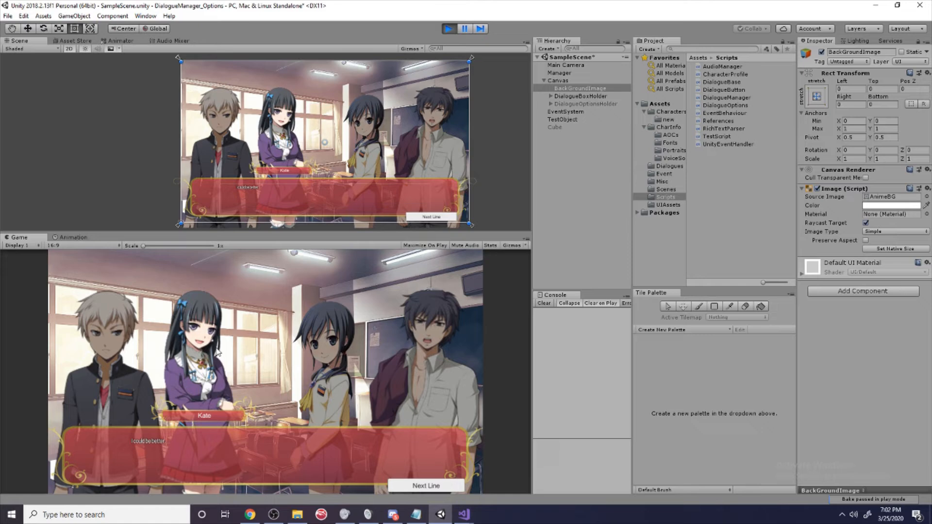
pyautogui.moveTo(431, 479)
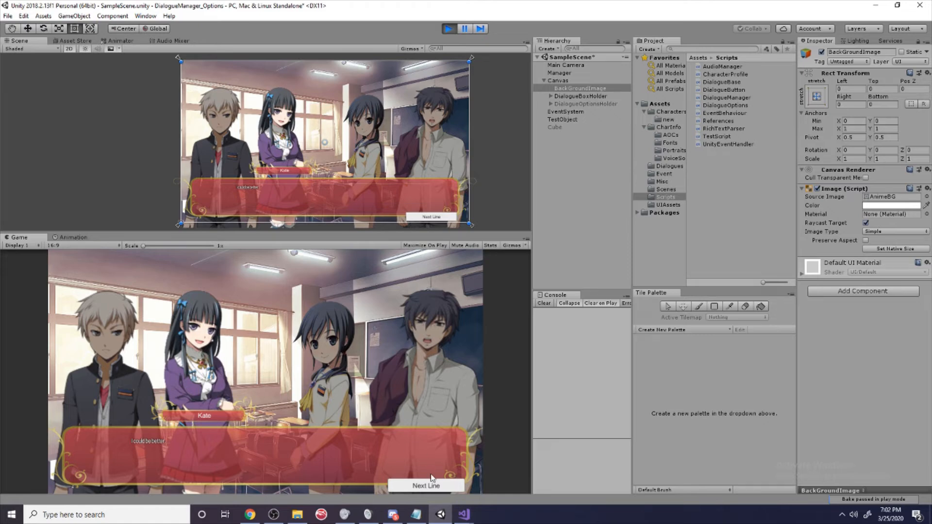
pyautogui.click(425, 486)
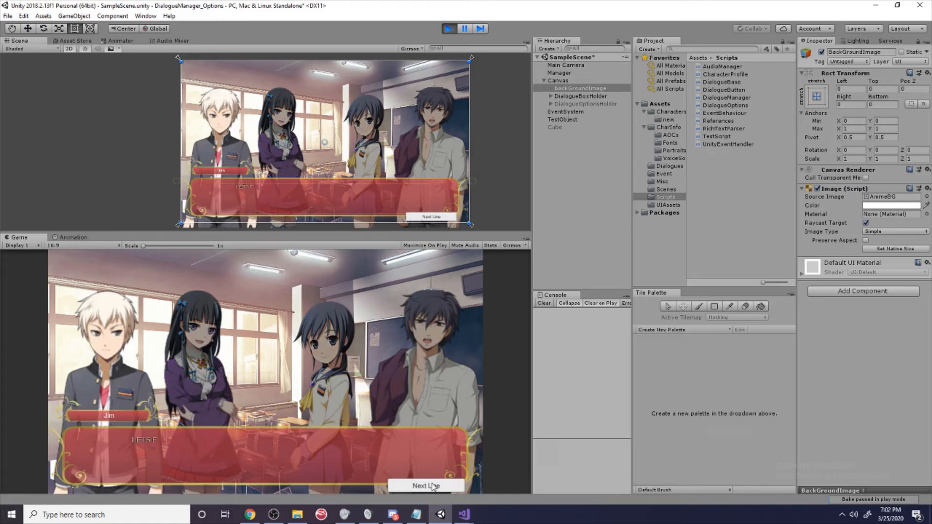
pyautogui.click(431, 485)
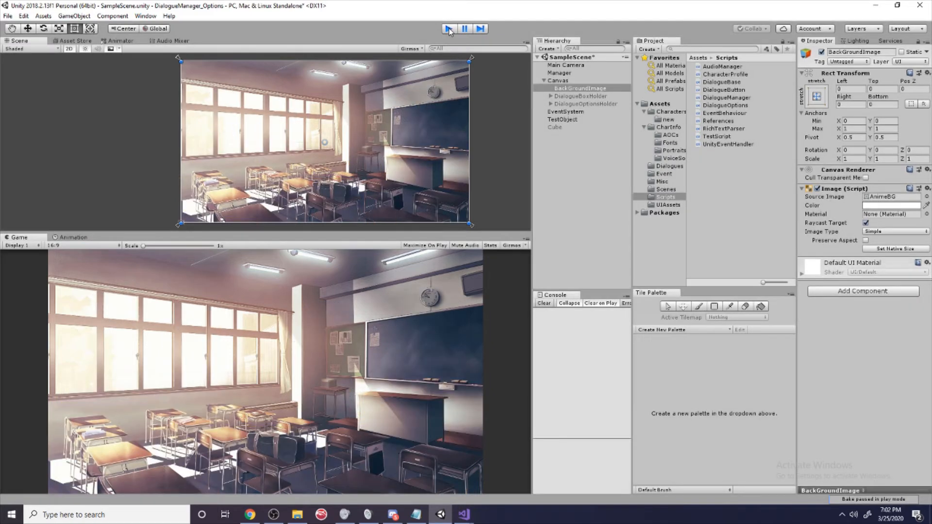
# In the talking branch, start characterPortraits[i].rectTransform.localScale assignment
pyautogui.click(449, 29)
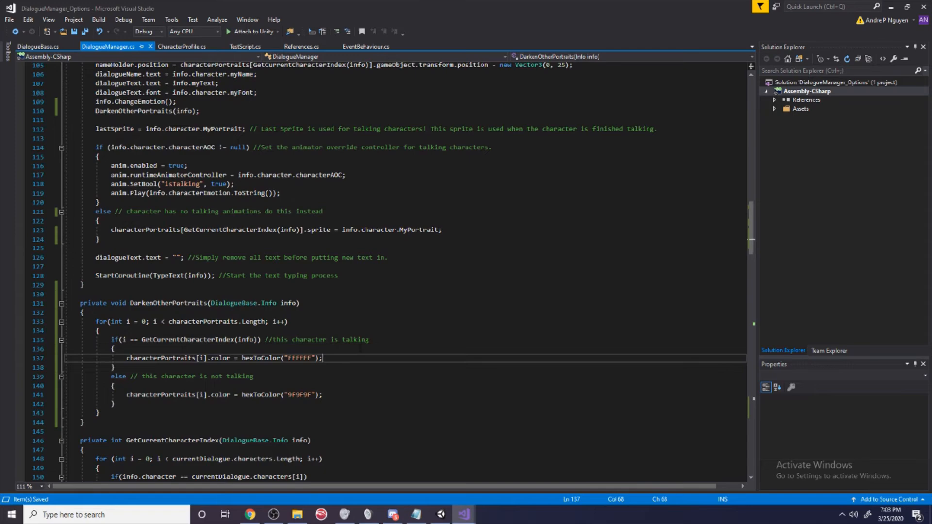
pyautogui.write('chara')
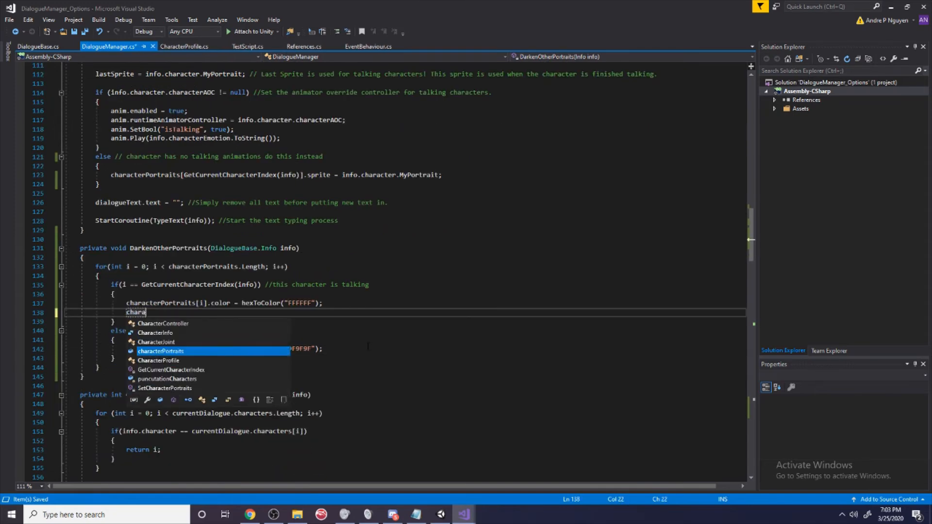
pyautogui.write('characterPortraits[]')
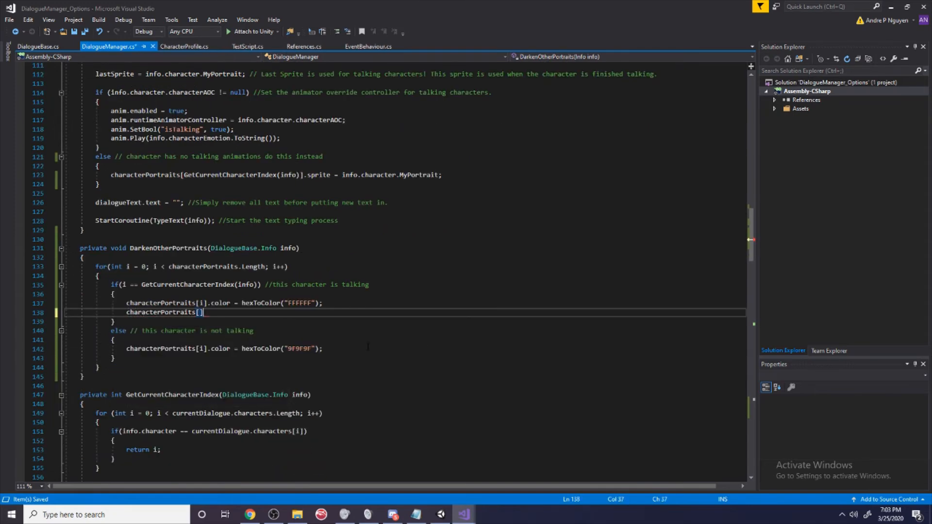
pyautogui.write('].')
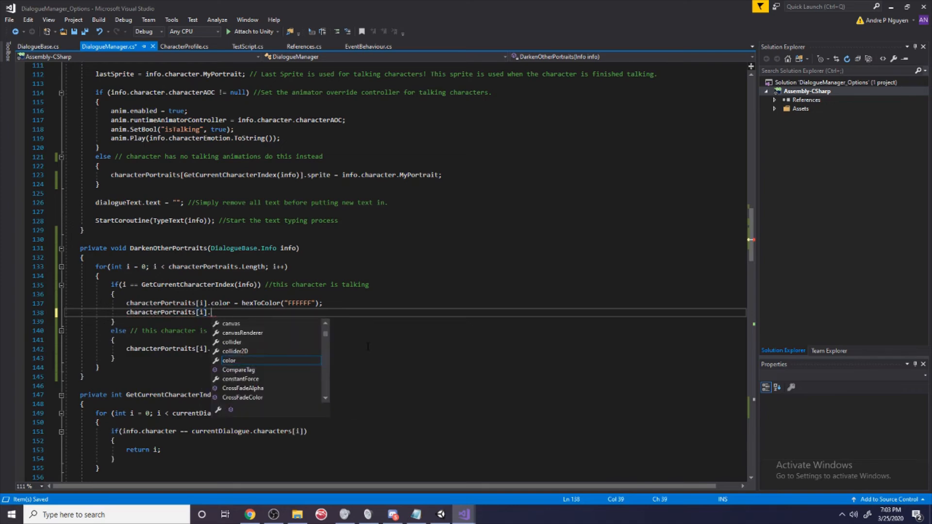
pyautogui.write('rectTransform.localEulerAngles')
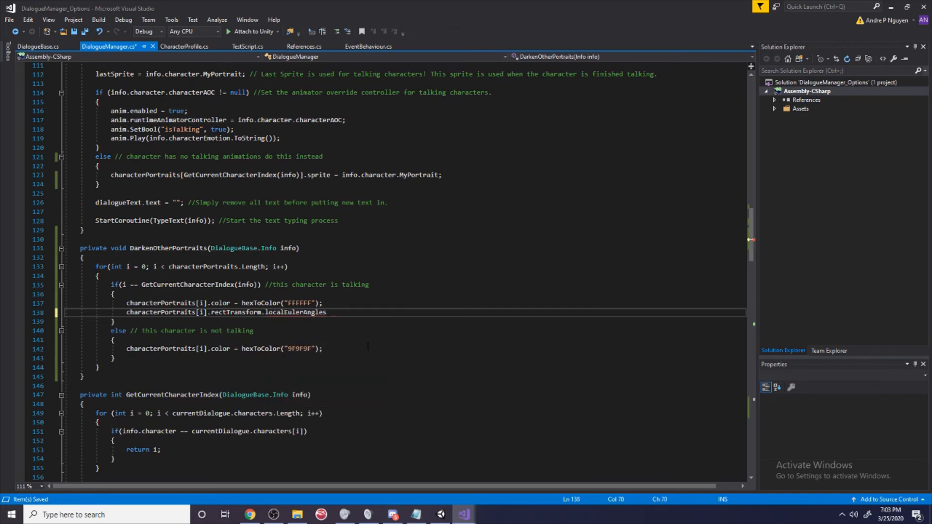
pyautogui.write('localsc')
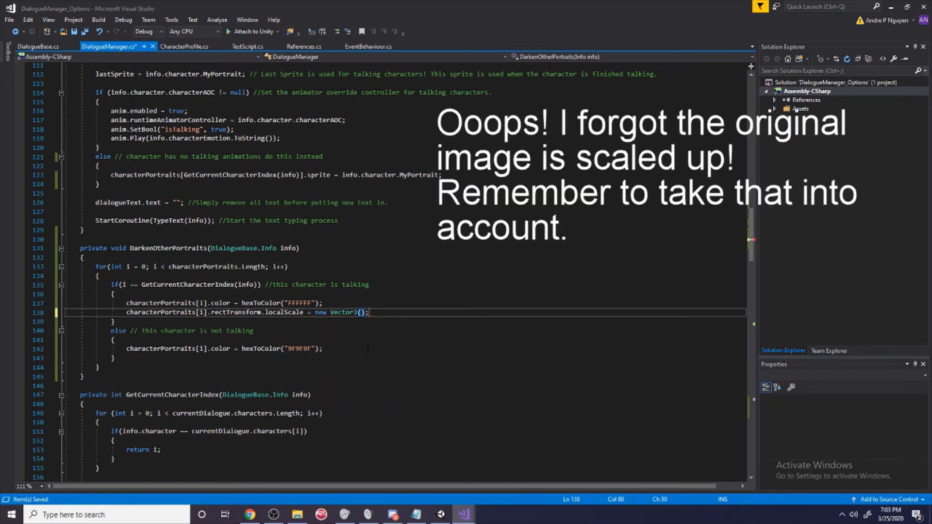
# Set the talking scale to new Vector3(1.2f, 1.2f) and the non-talking scale to Vector3(1, 1)
pyautogui.write('1,')
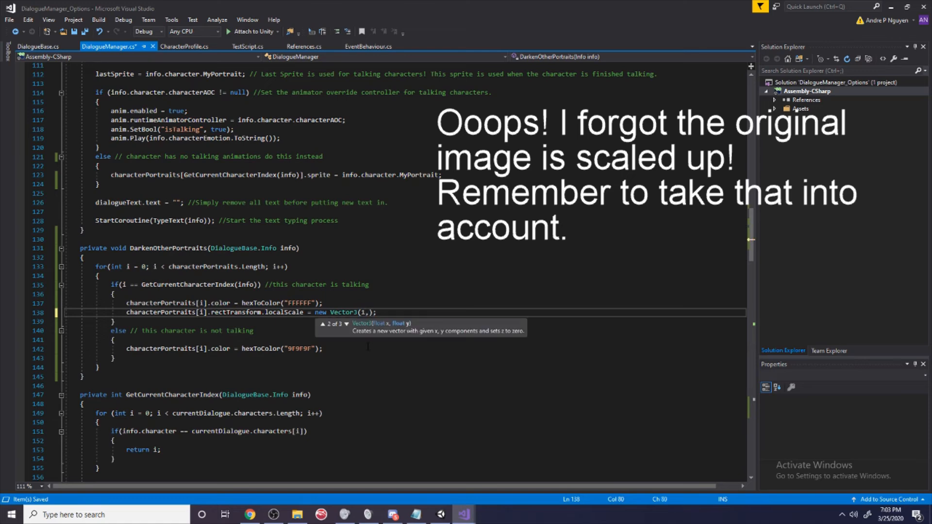
pyautogui.write('12')
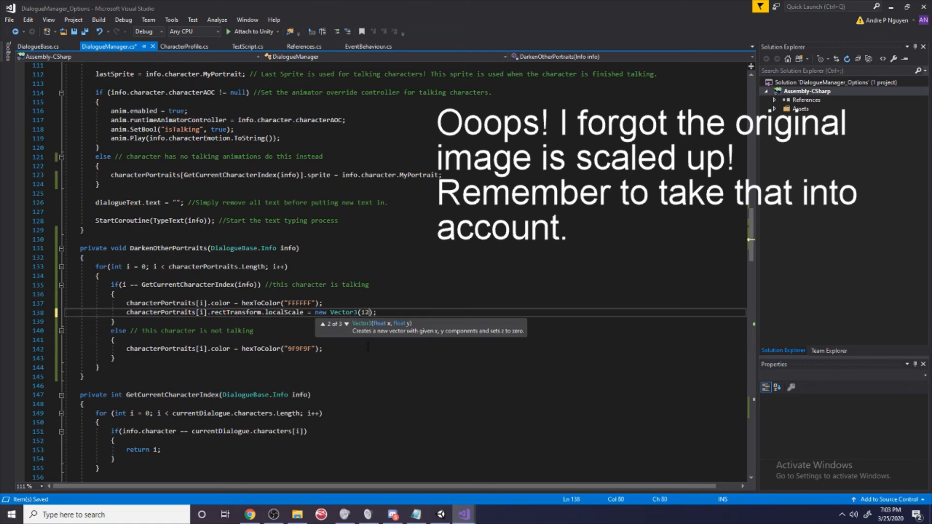
pyautogui.write('1.2f,')
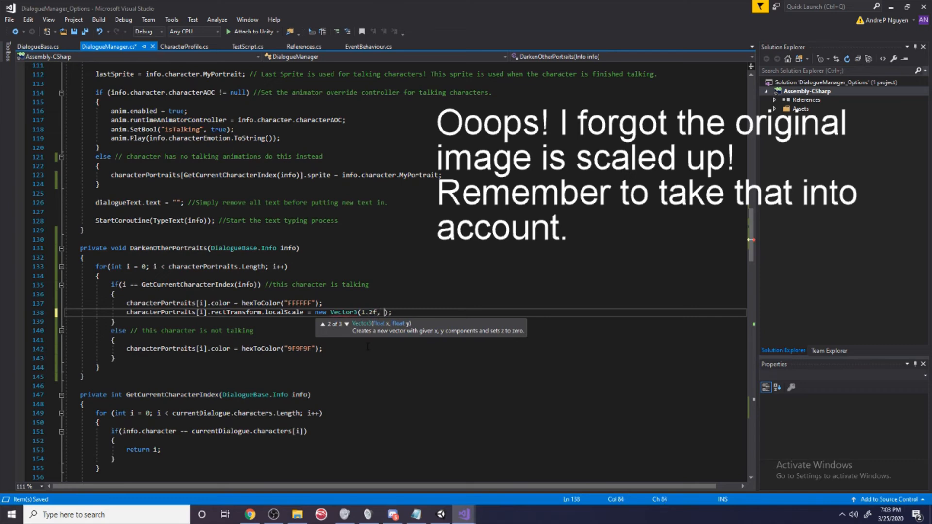
pyautogui.write('1.2f')
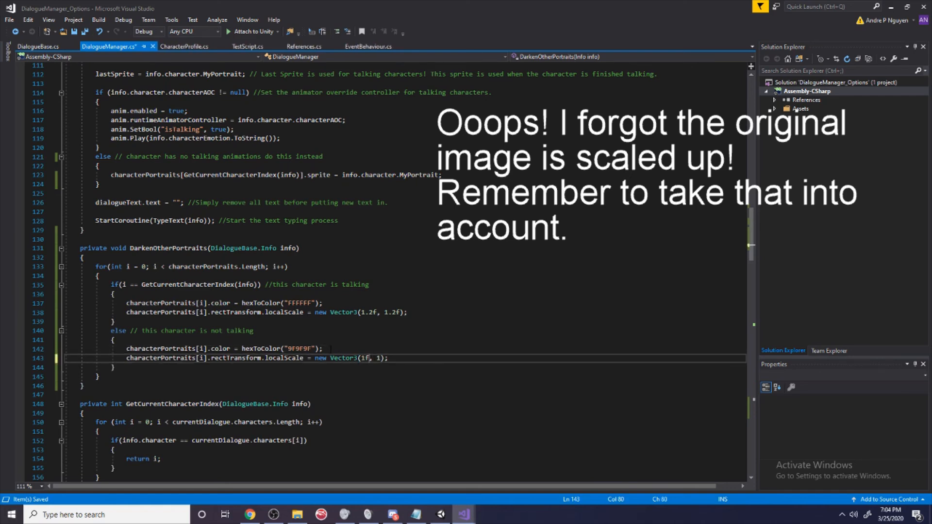
pyautogui.press('Backspace')
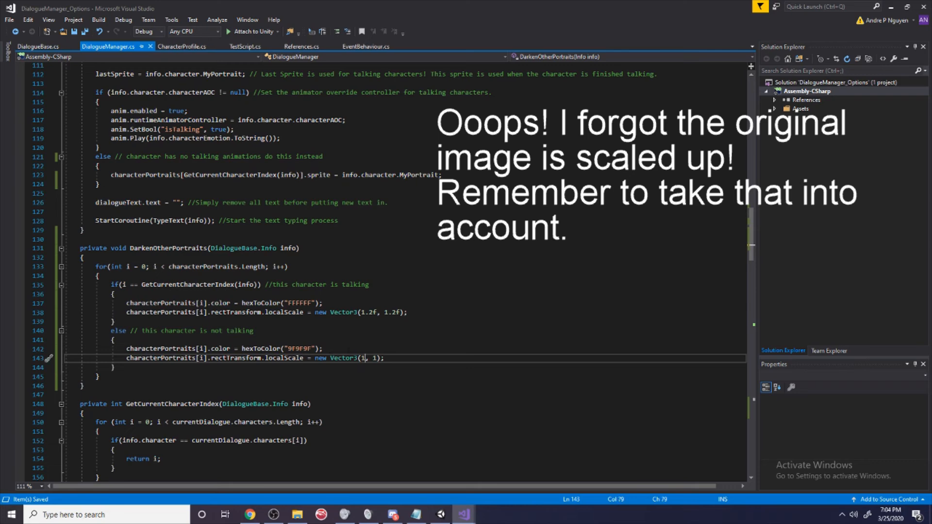
pyautogui.write(');')
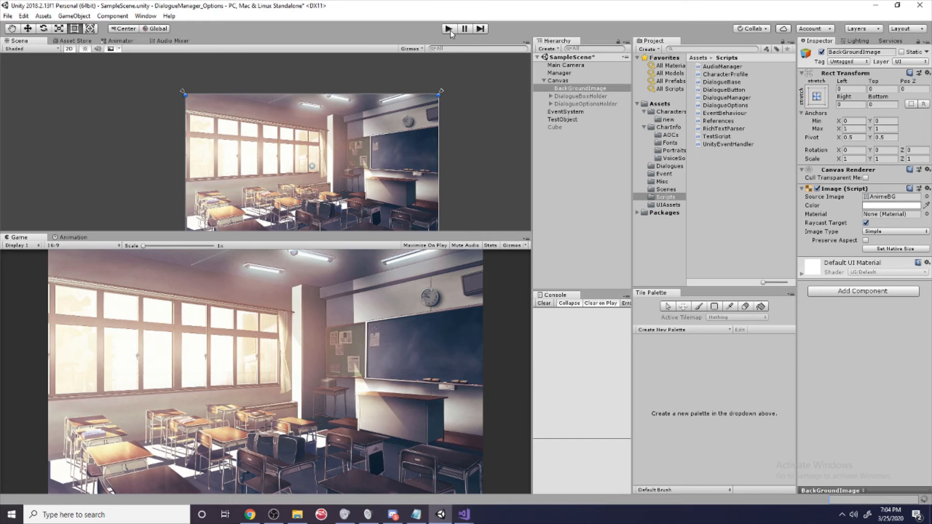
# Run the scene and step through every dialogue line with Next Line, checking each speaker brightens and enlarges
pyautogui.click(448, 28)
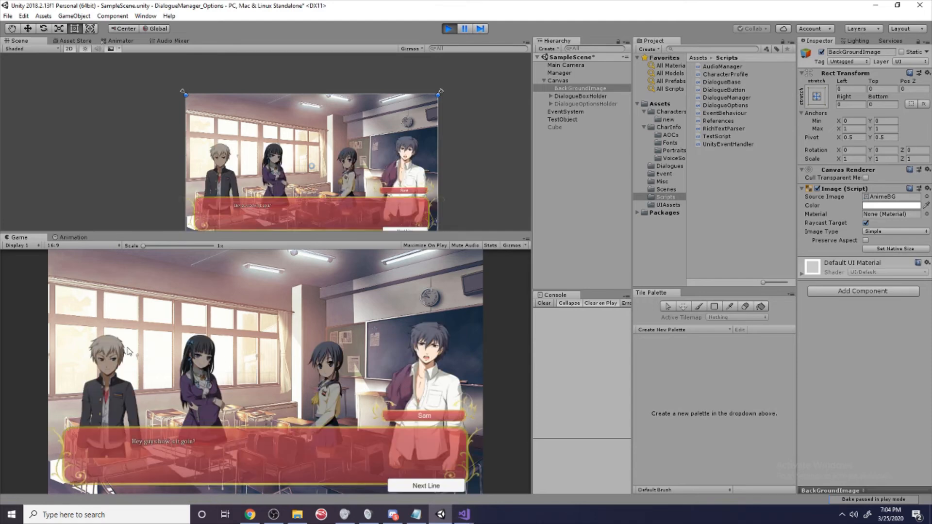
pyautogui.click(425, 485)
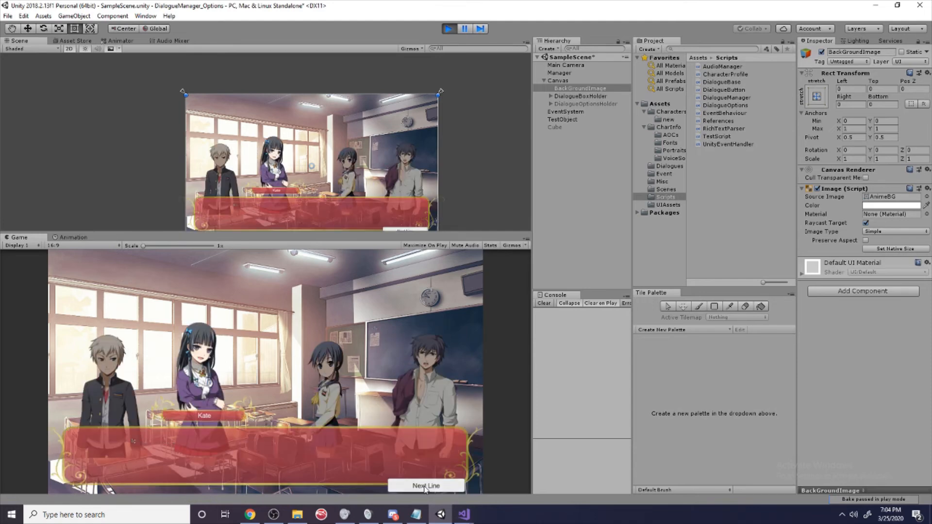
pyautogui.click(426, 486)
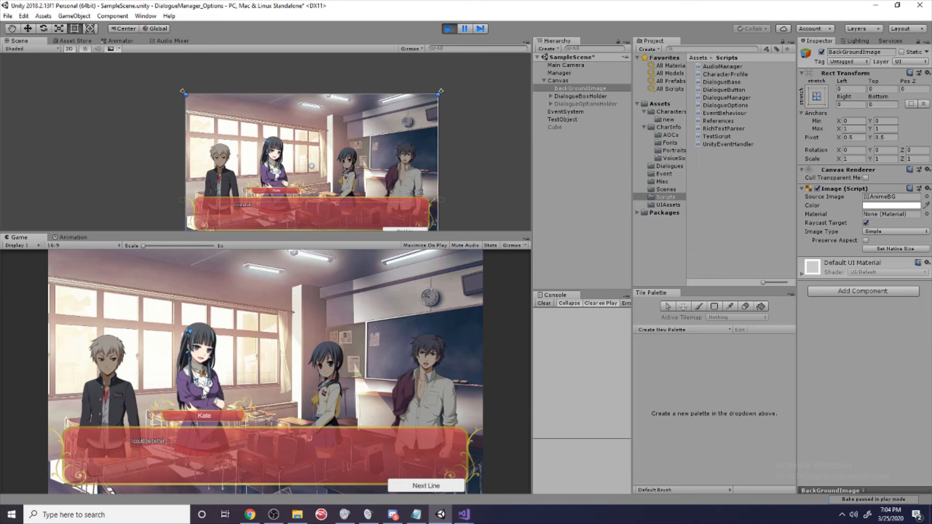
pyautogui.click(425, 485)
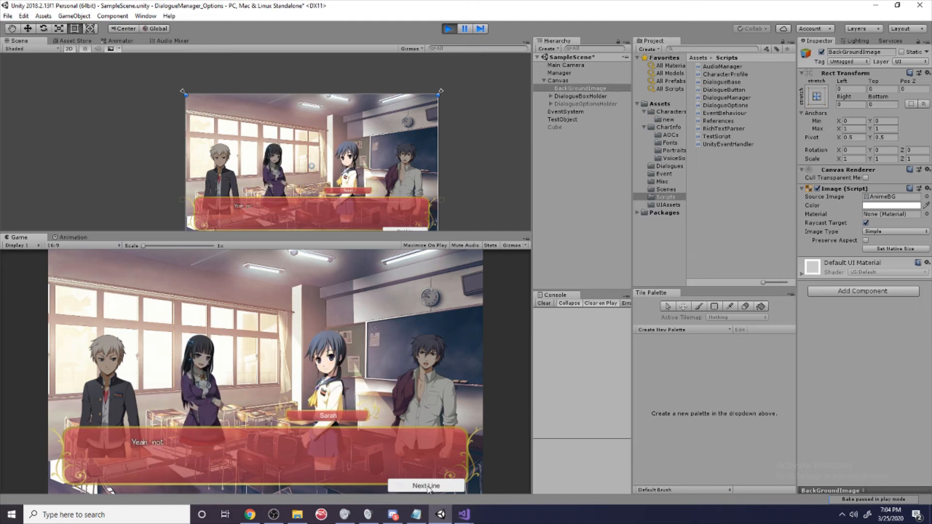
pyautogui.click(425, 485)
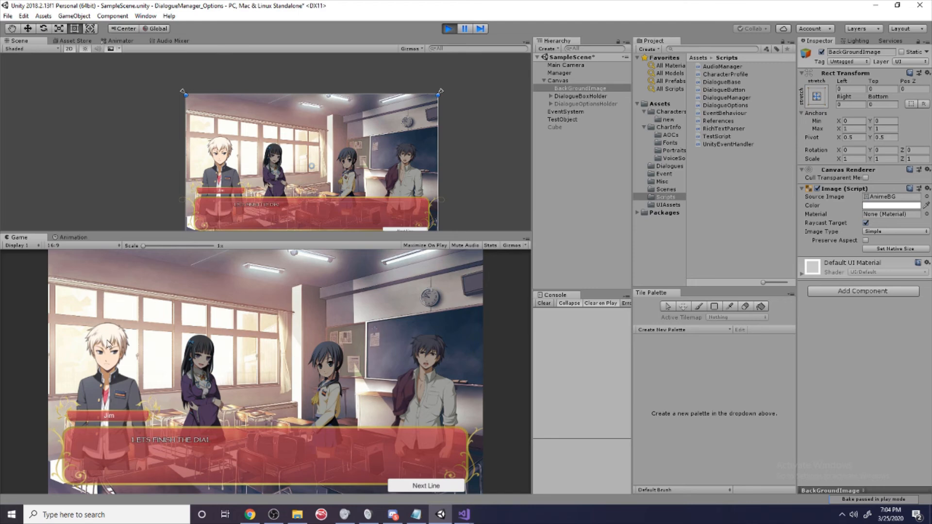
pyautogui.click(425, 485)
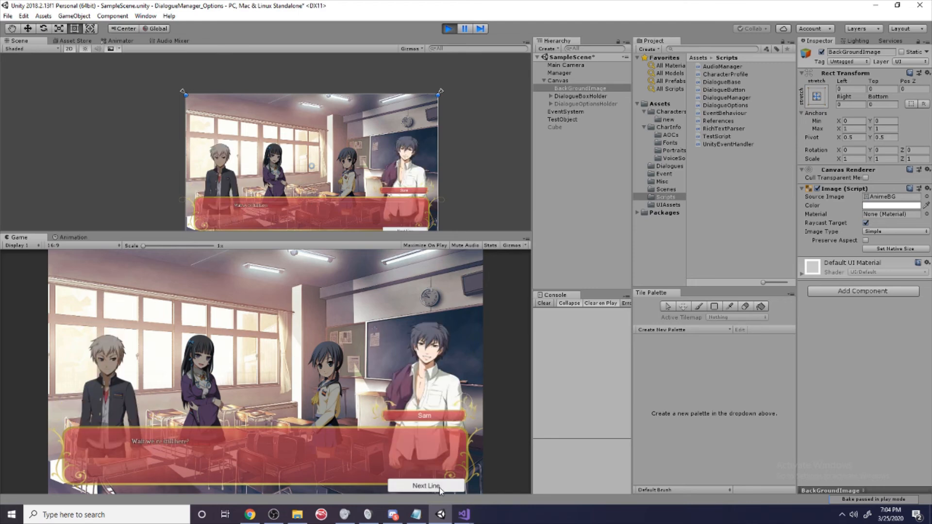
pyautogui.click(425, 485)
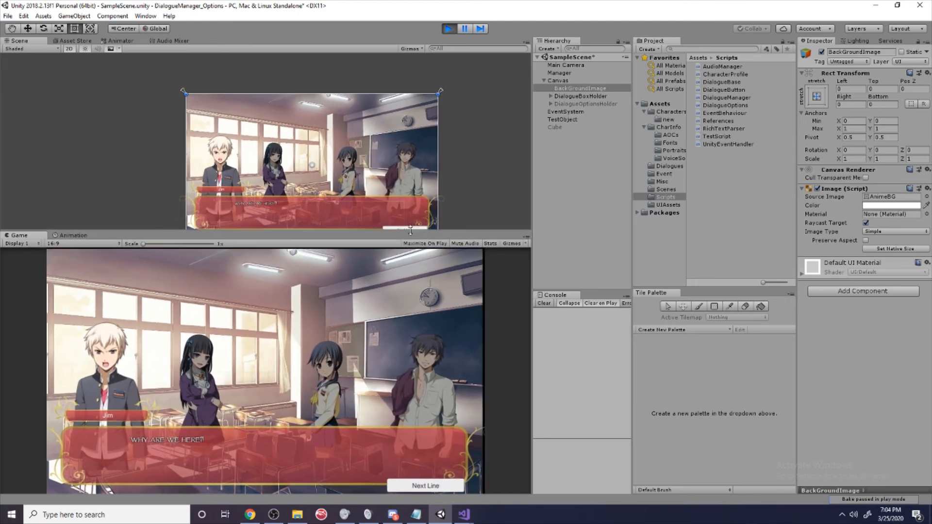
pyautogui.click(428, 485)
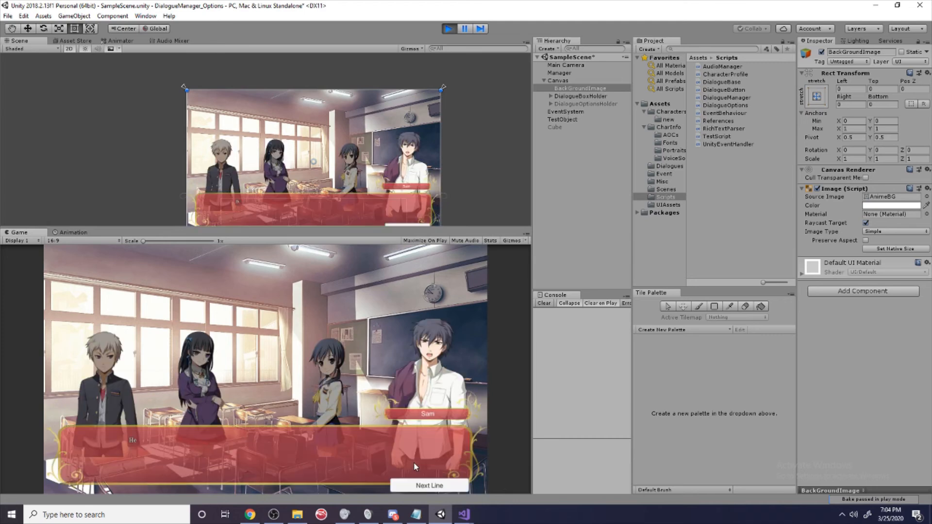
pyautogui.click(429, 485)
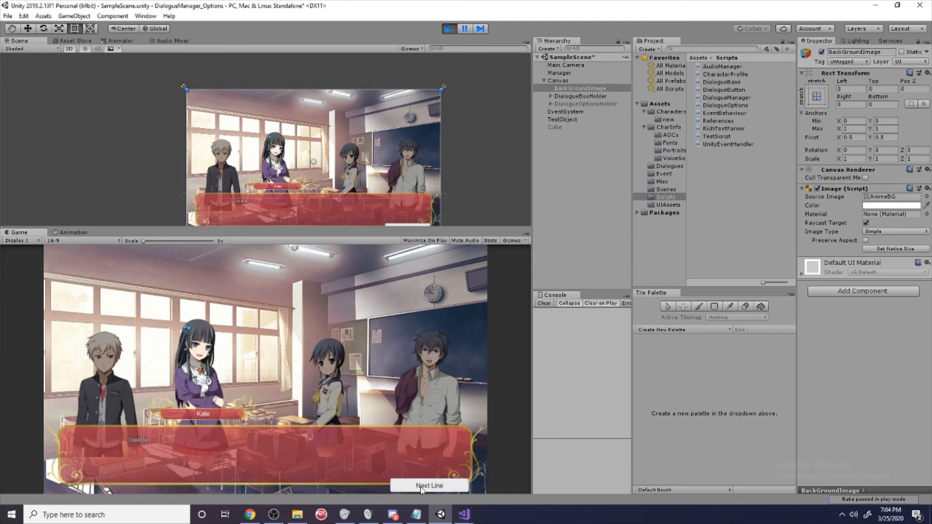
pyautogui.click(429, 485)
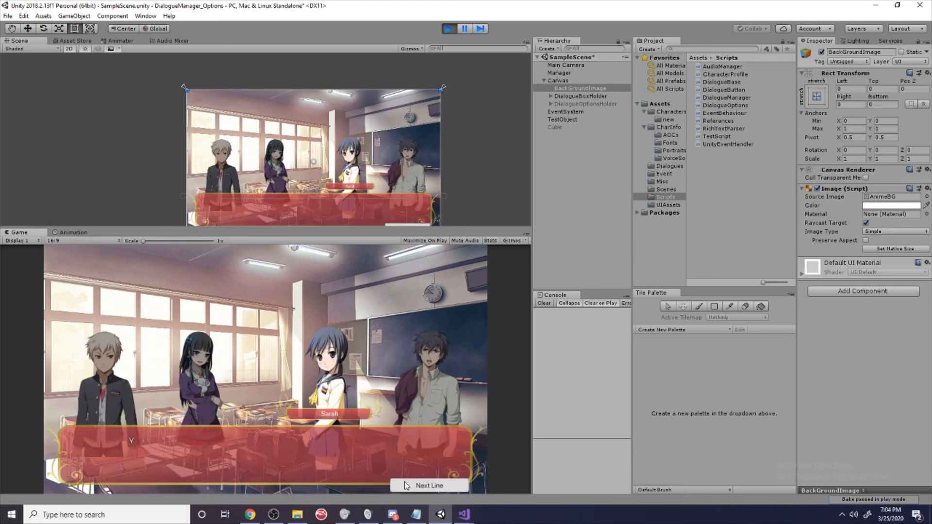
pyautogui.click(429, 485)
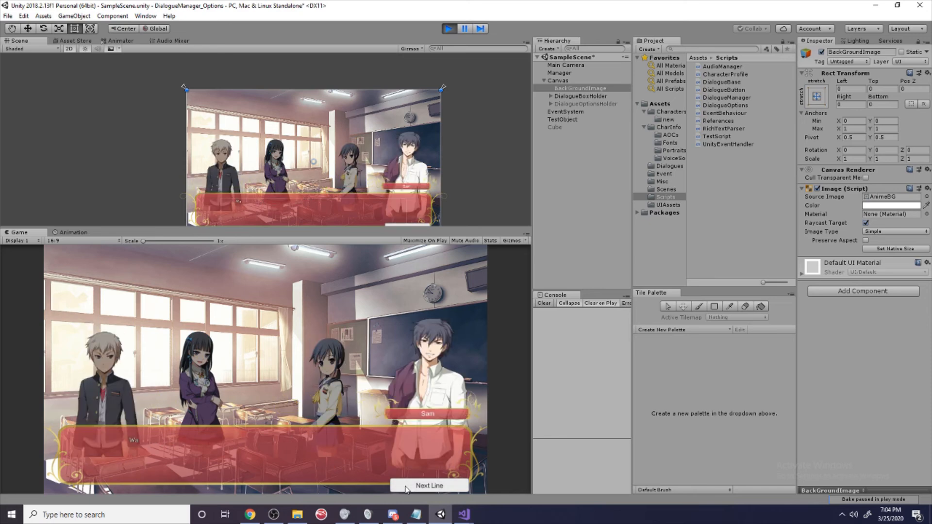
pyautogui.click(428, 485)
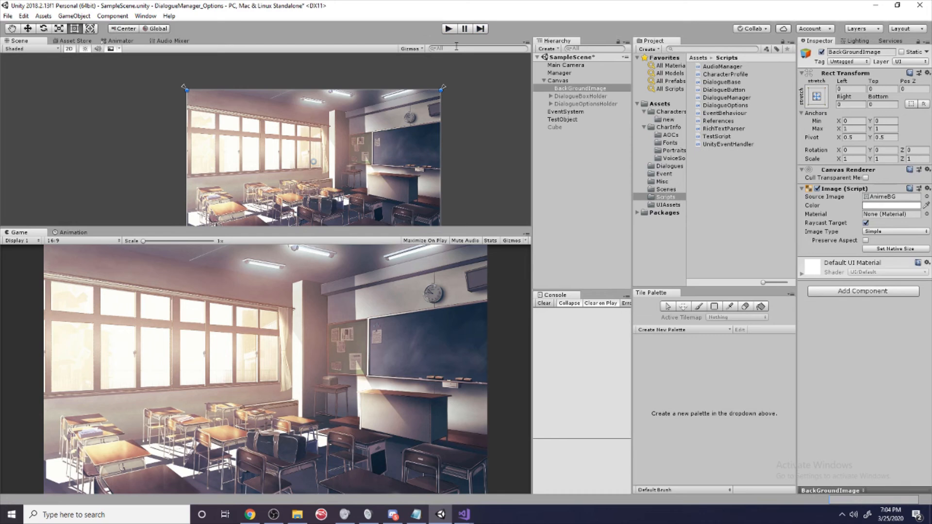
pyautogui.moveTo(399, 305)
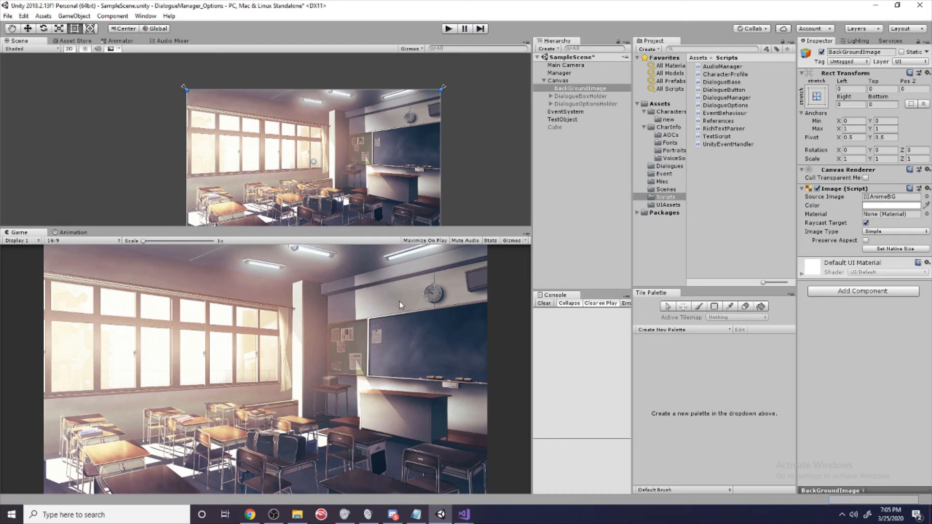
# Exit Play mode so the editor shows only the empty classroom scene
pyautogui.click(386, 321)
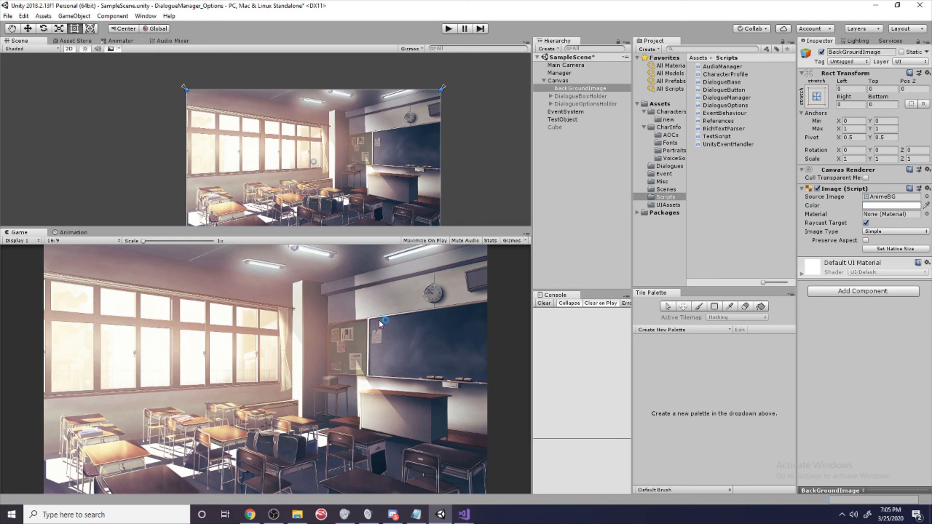